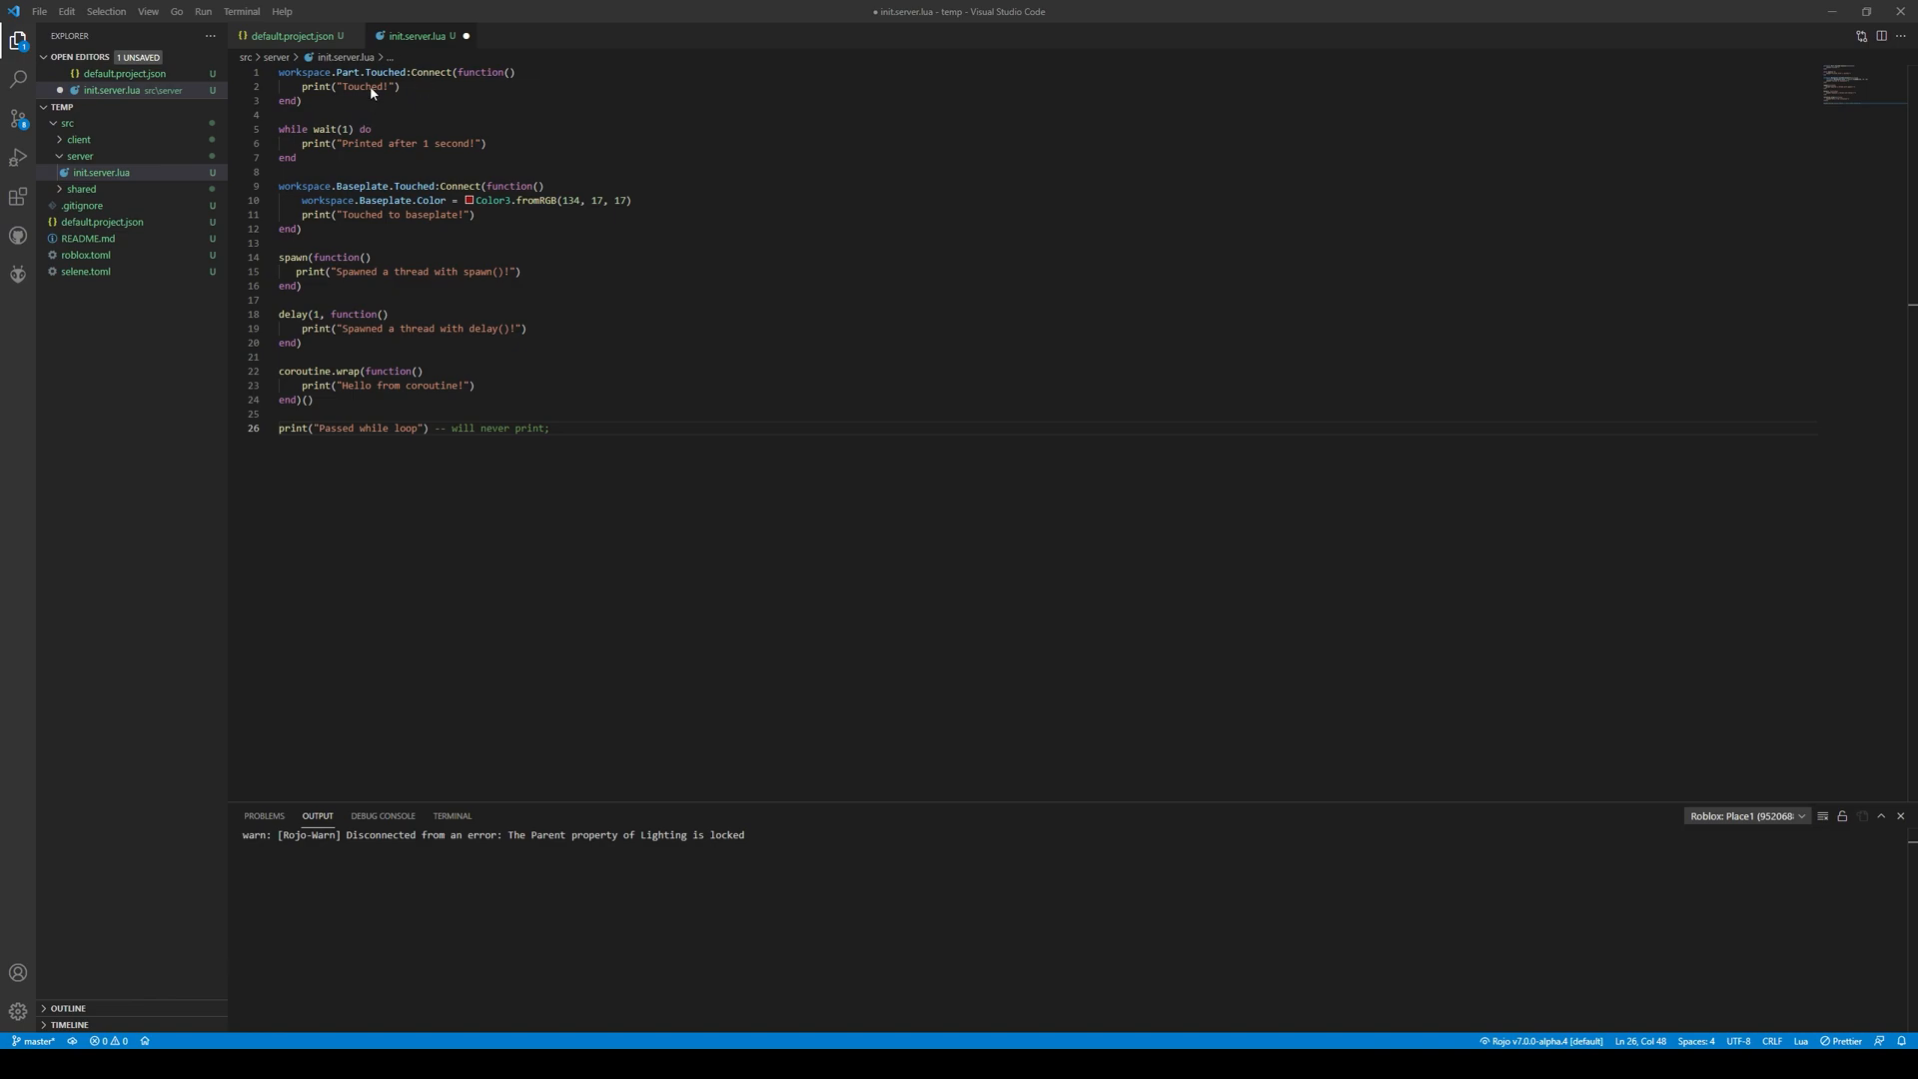
mouse_move(413, 167)
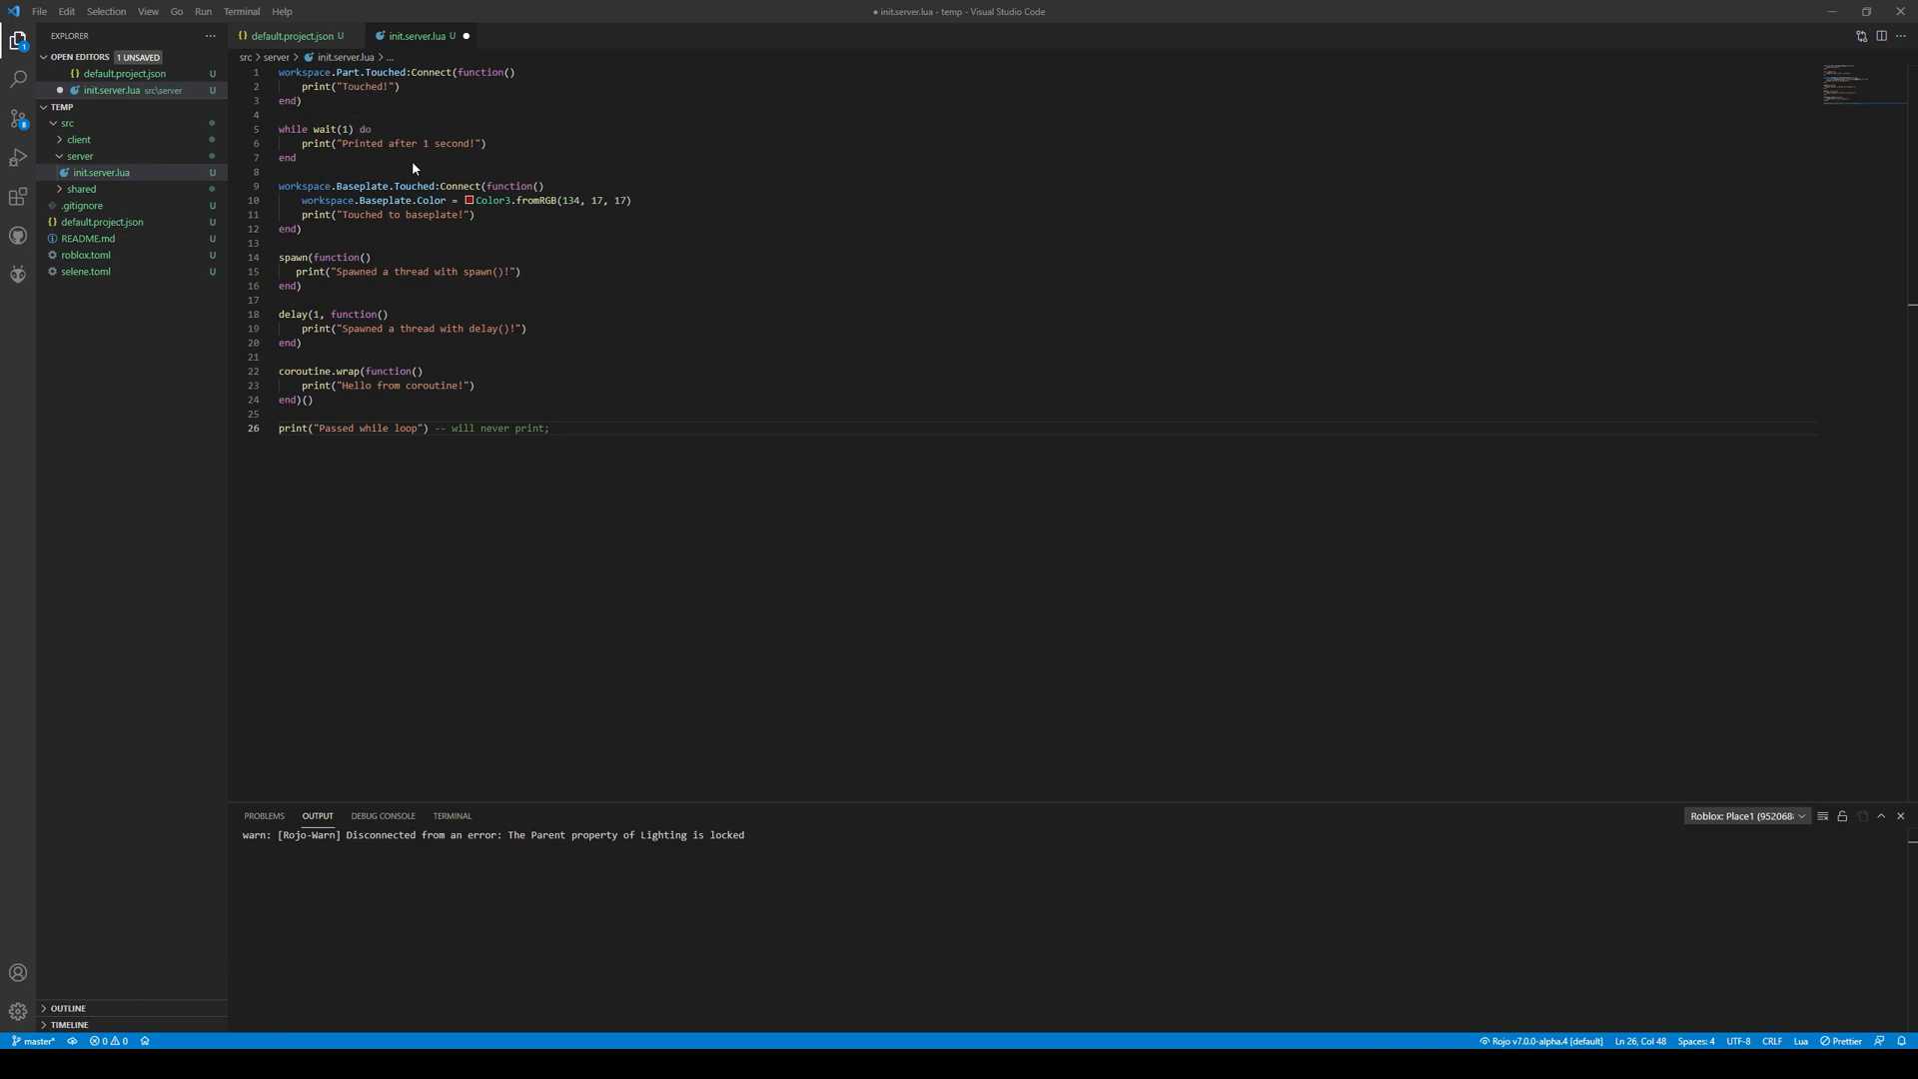
mouse_move(901, 354)
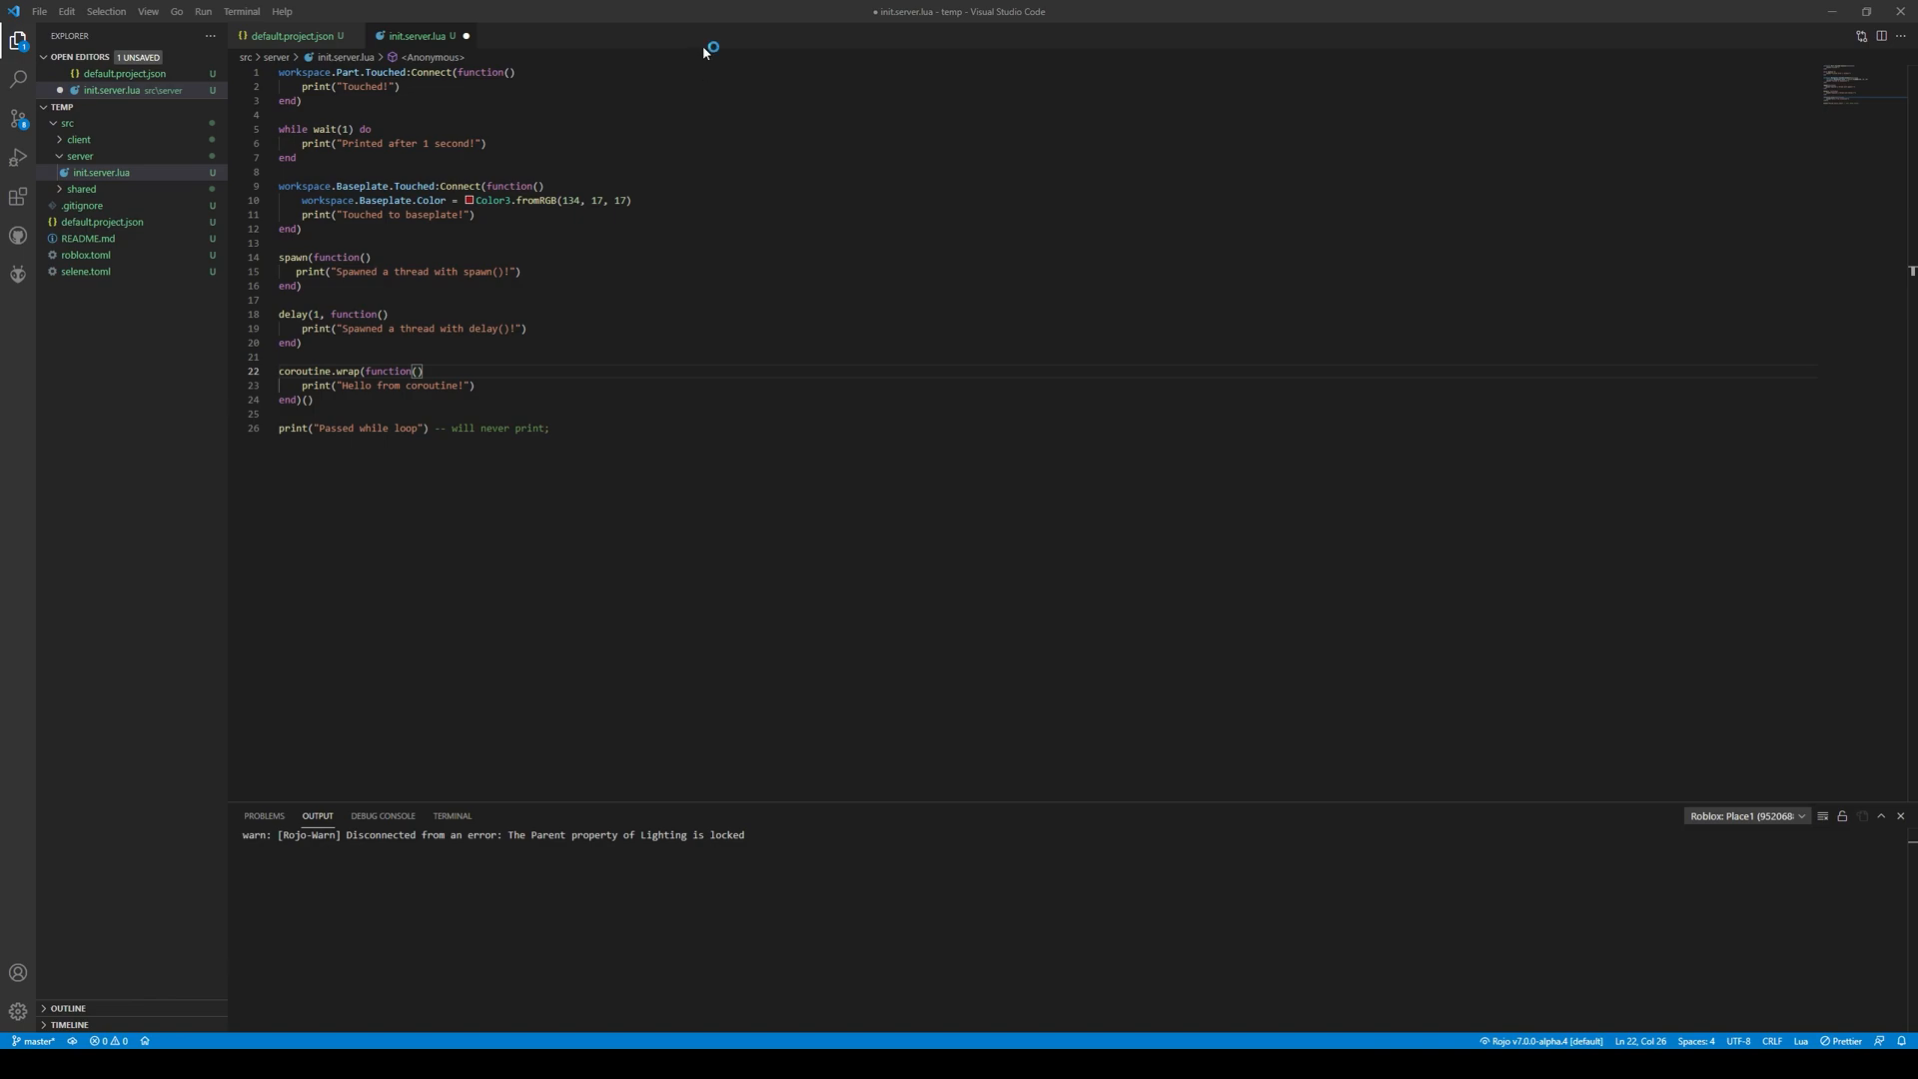
mouse_move(1387, 815)
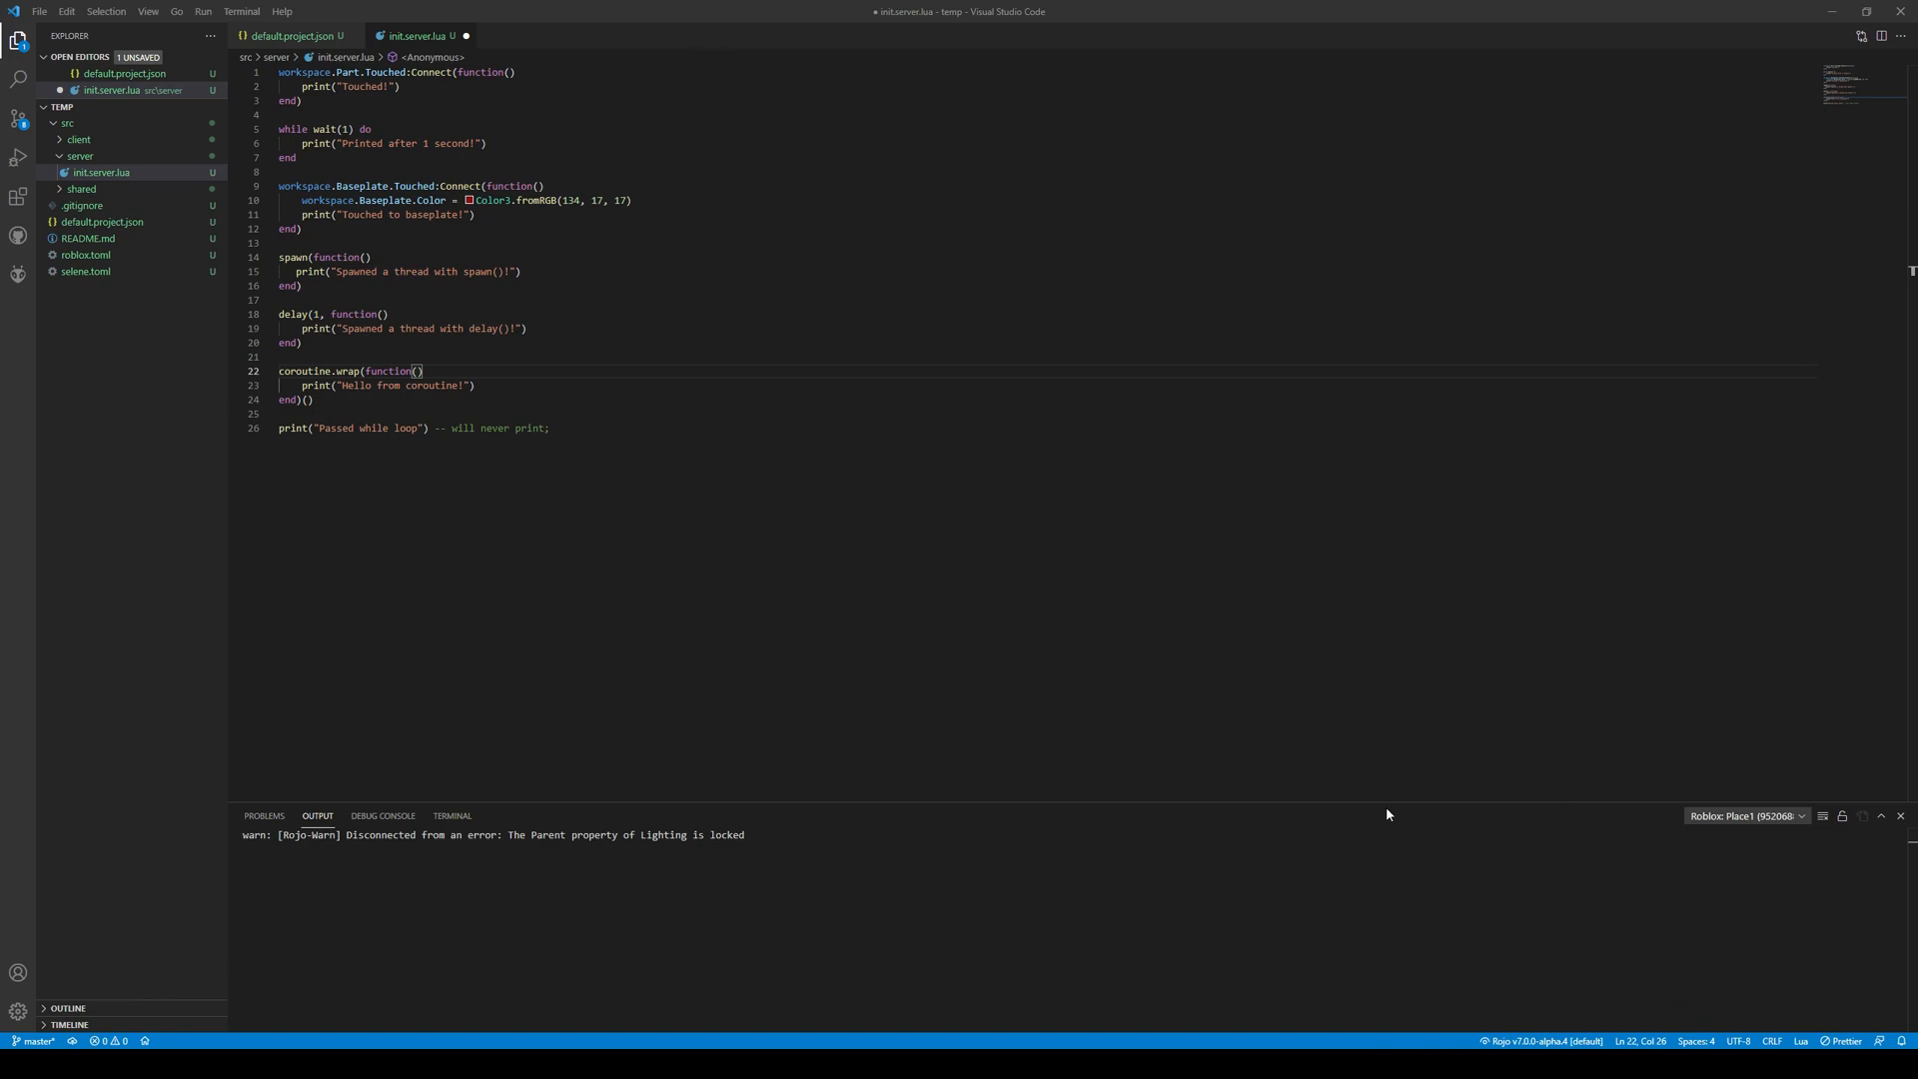
mouse_move(697, 57)
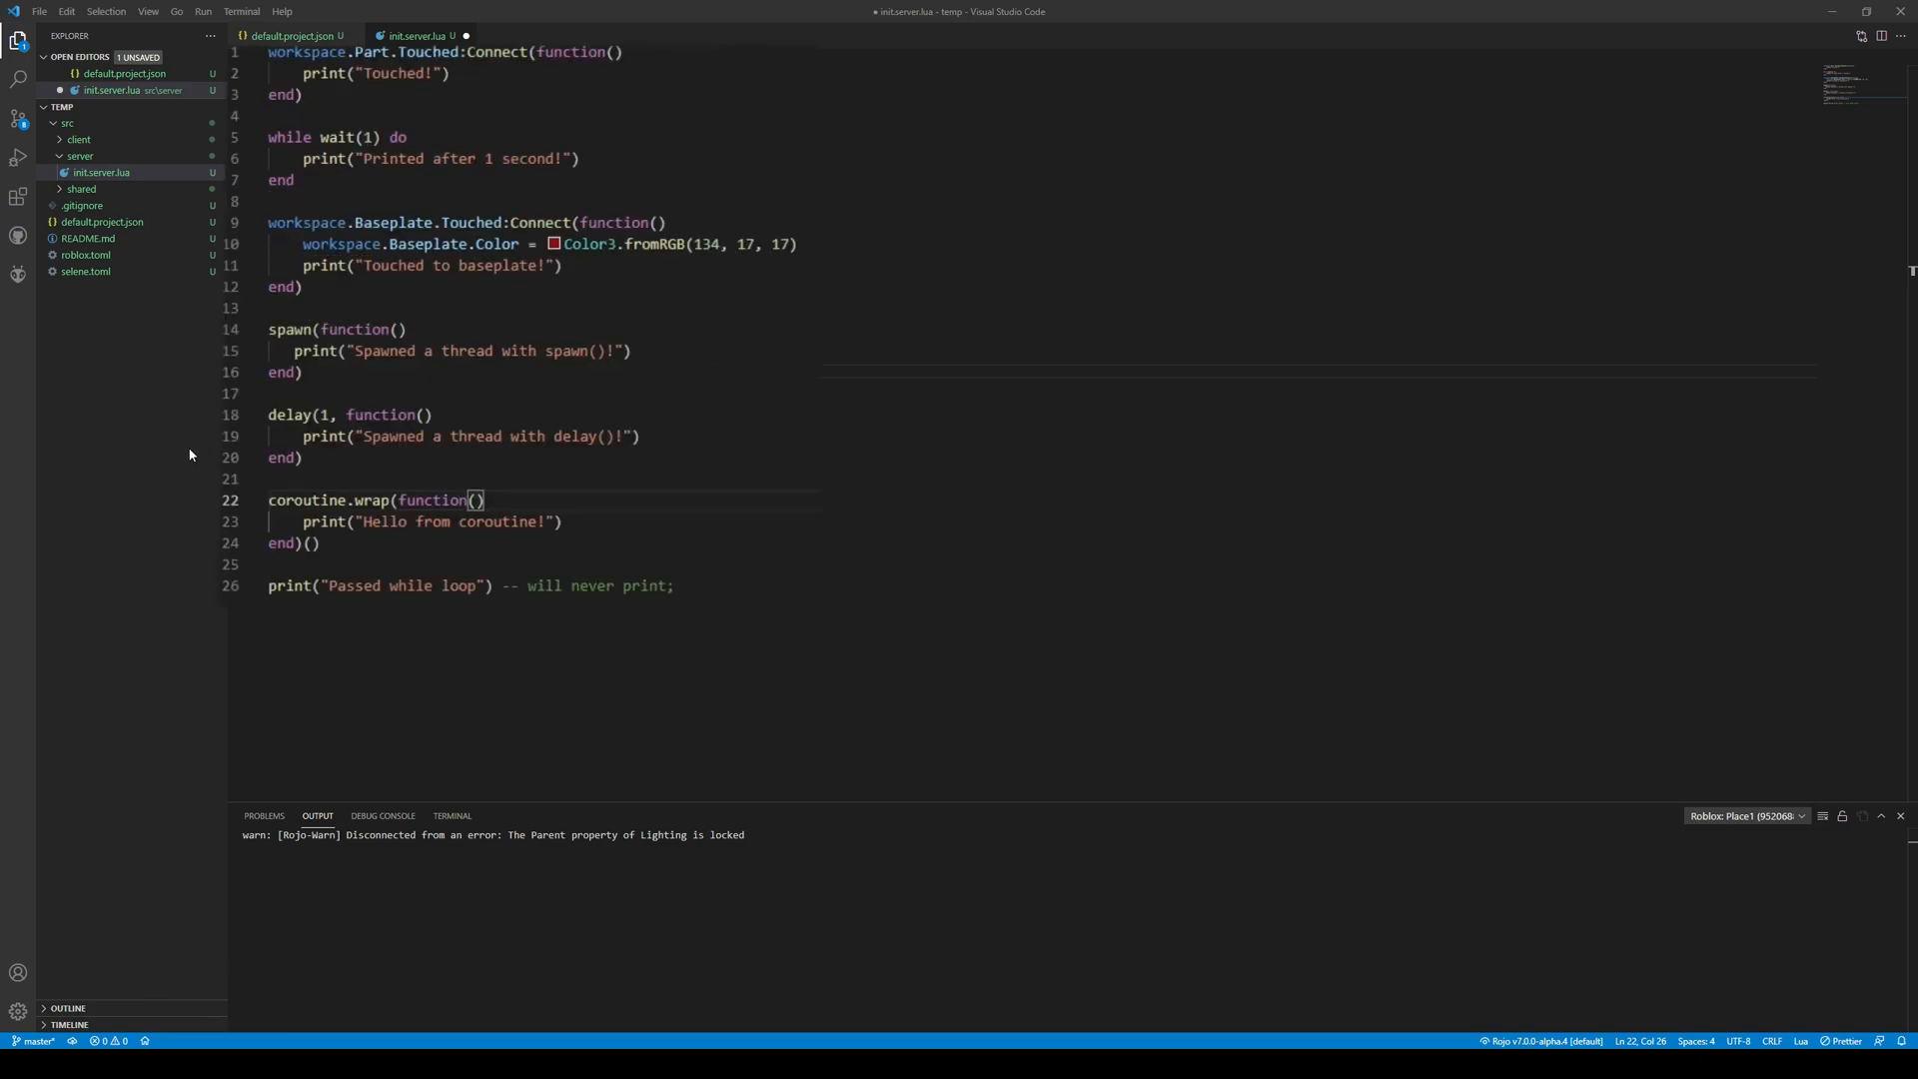
mouse_move(732, 602)
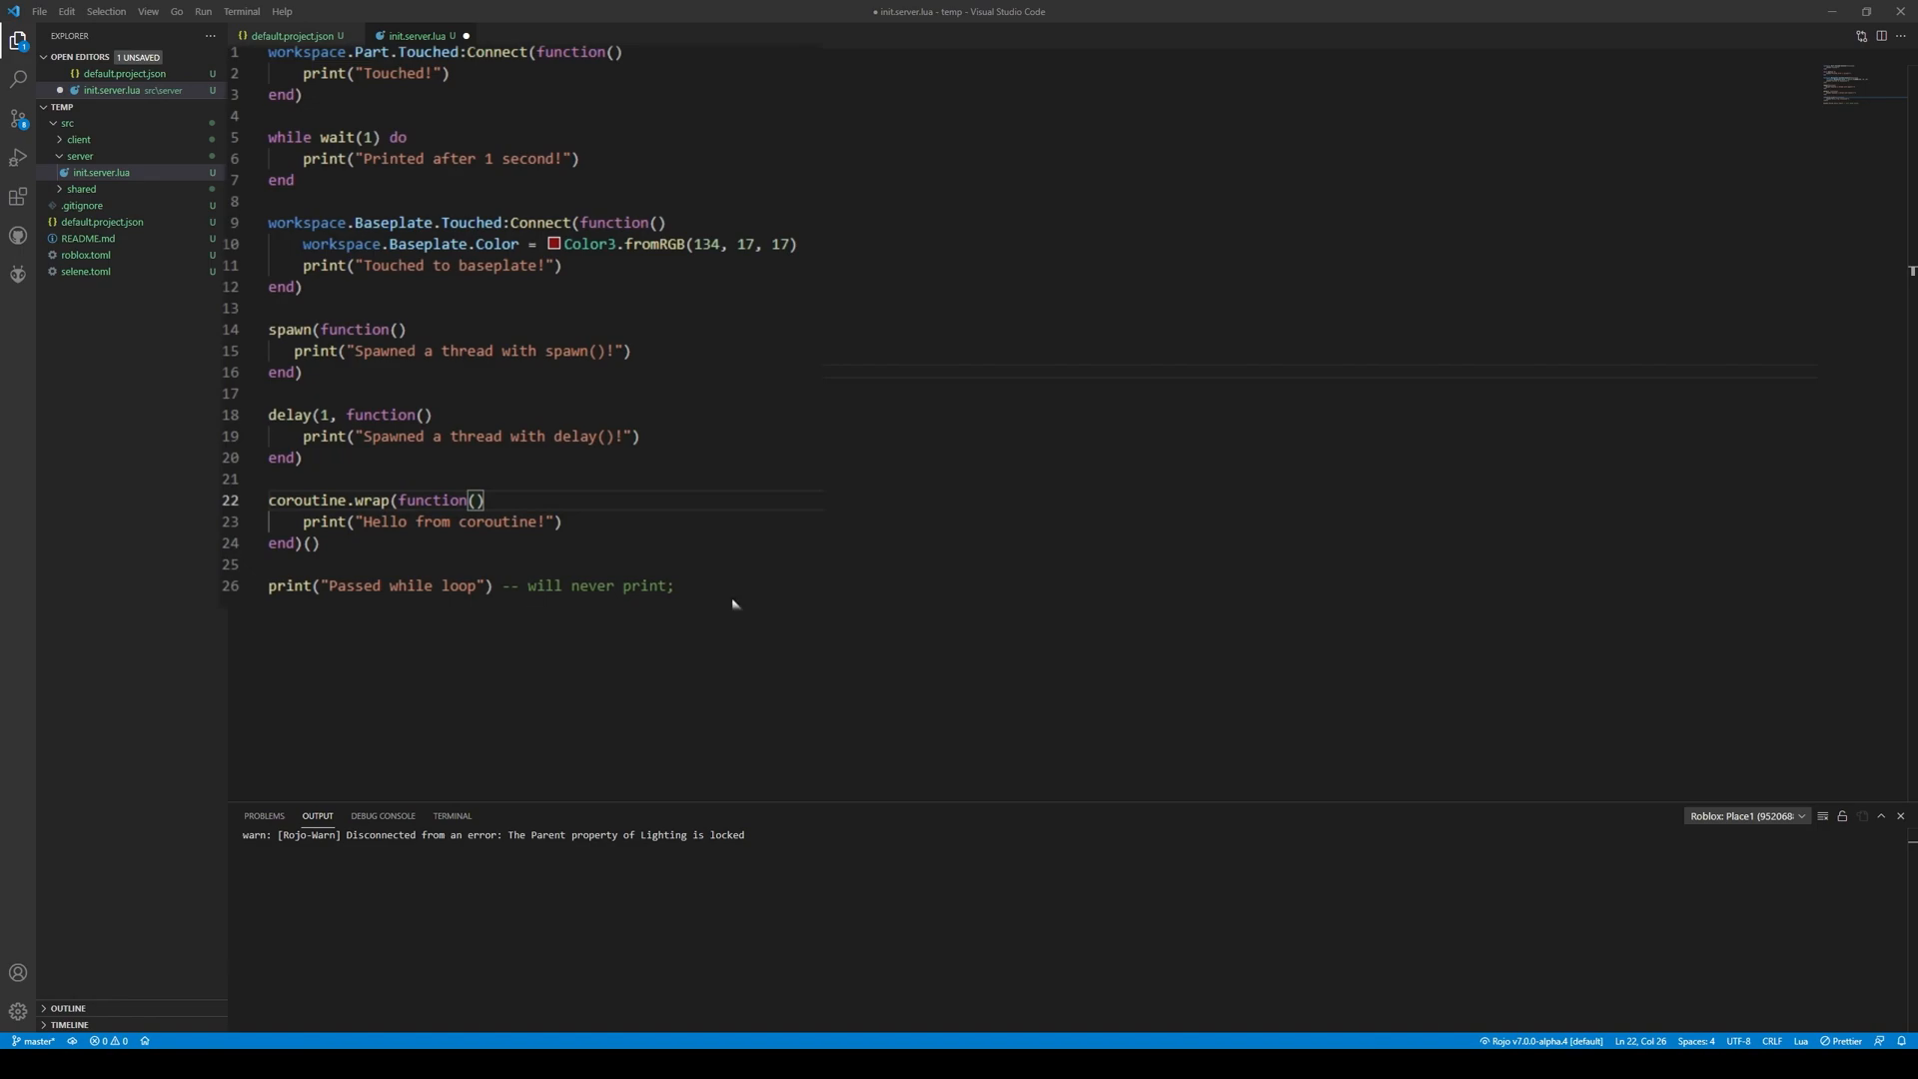
mouse_move(255, 69)
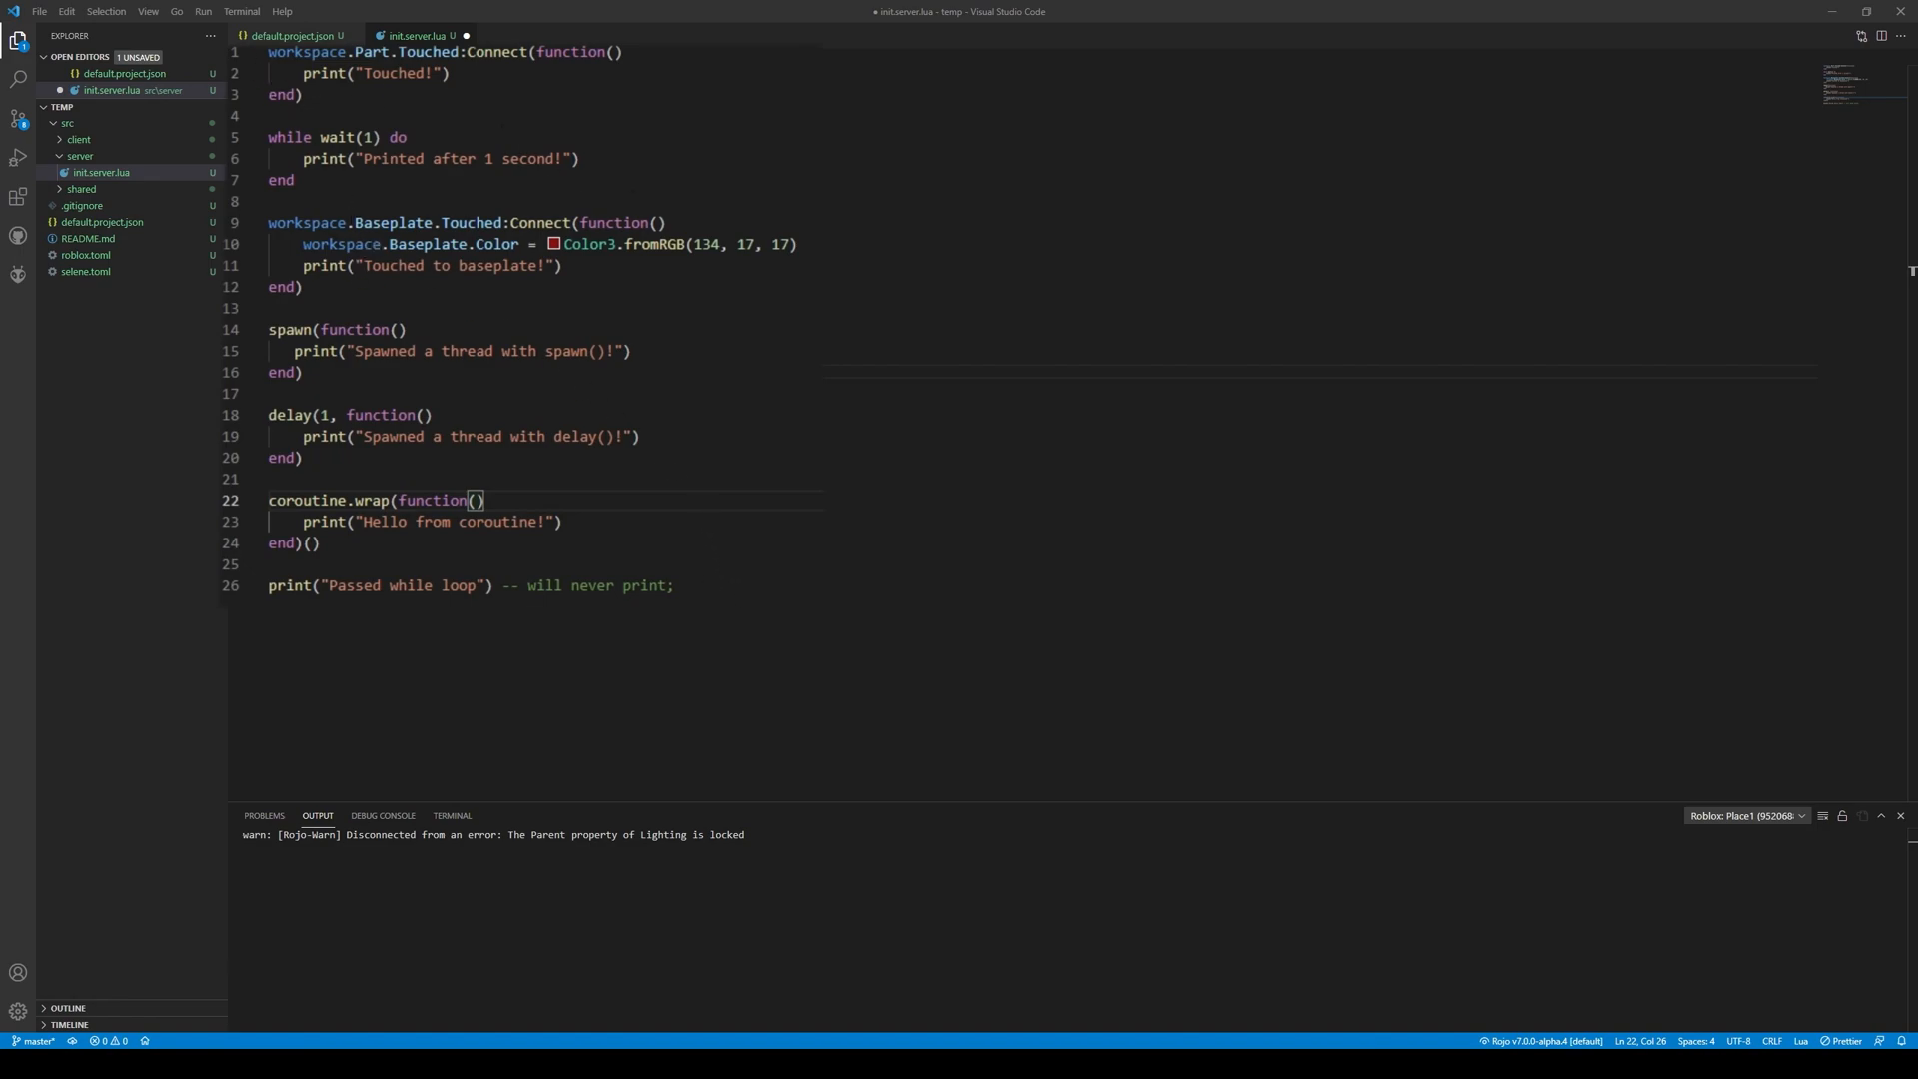
mouse_move(1804, 992)
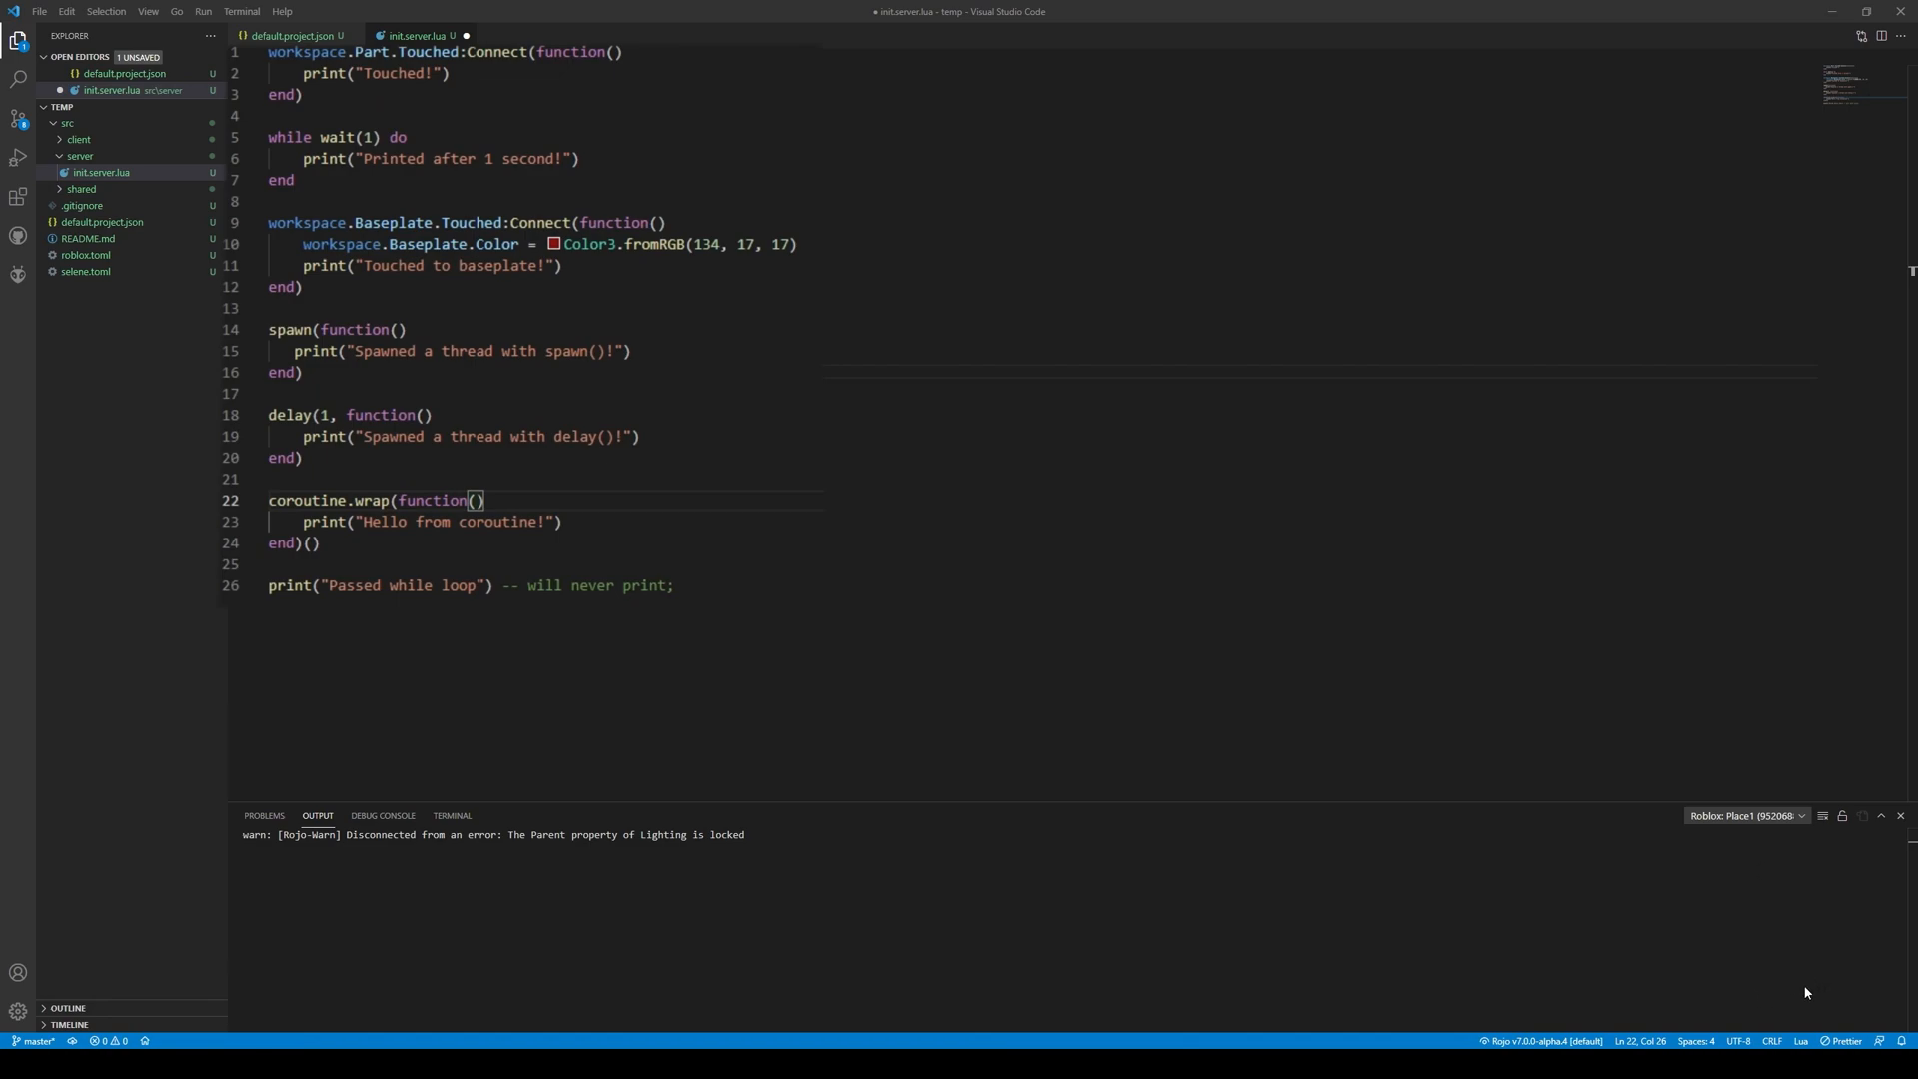
mouse_move(668, 345)
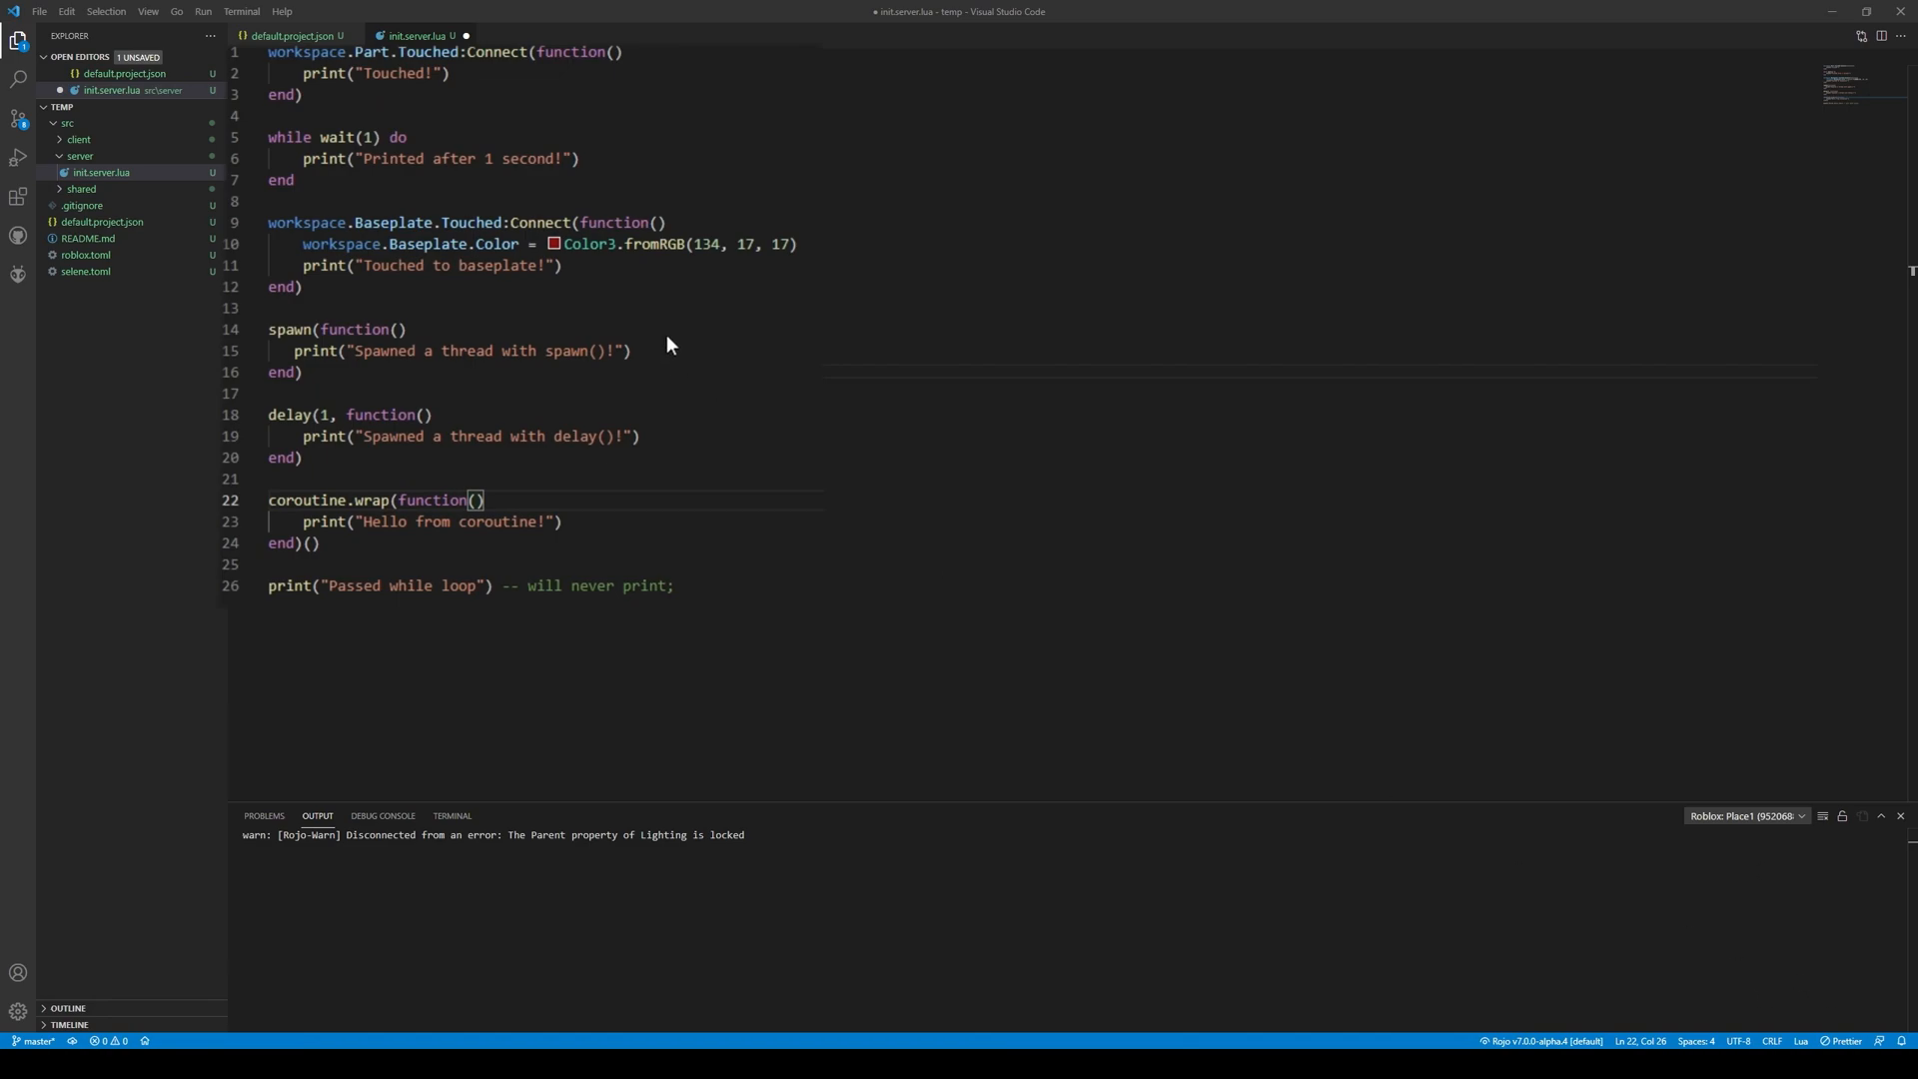
mouse_move(555, 218)
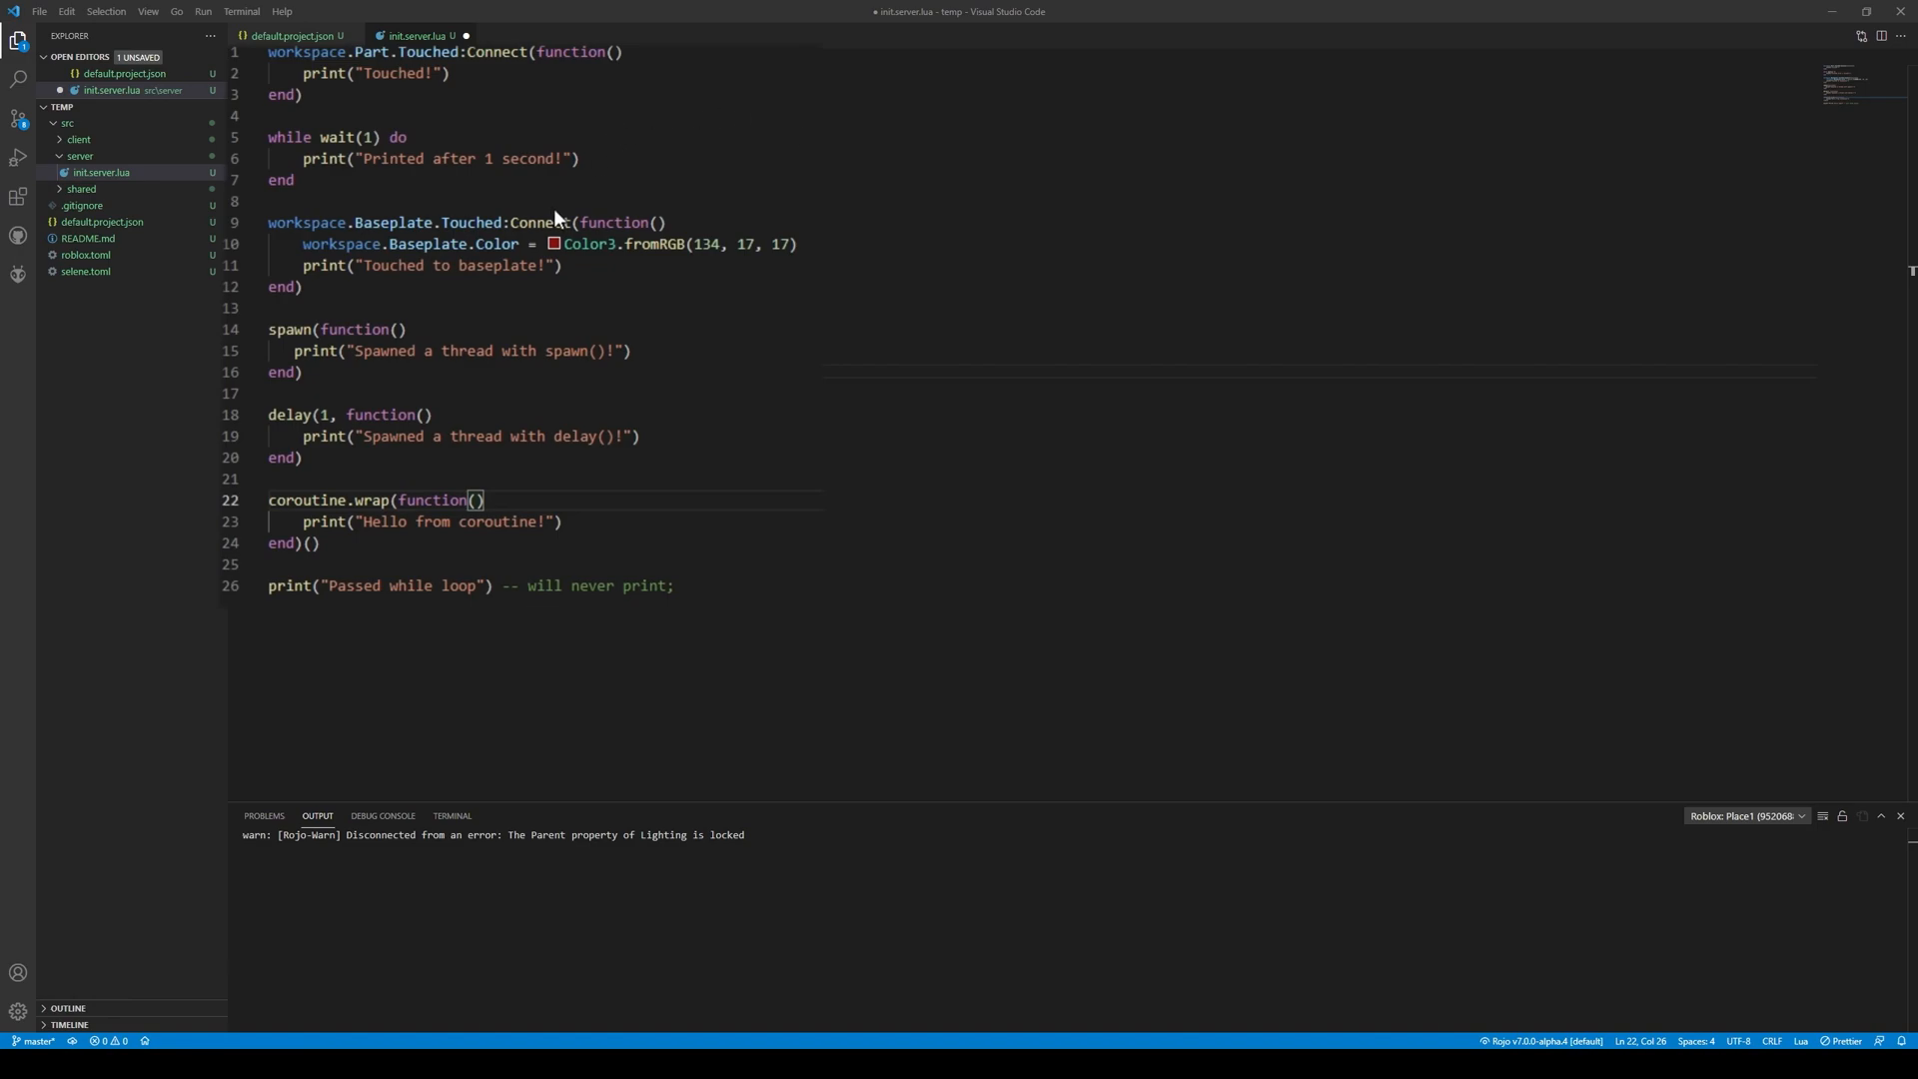
mouse_move(611, 152)
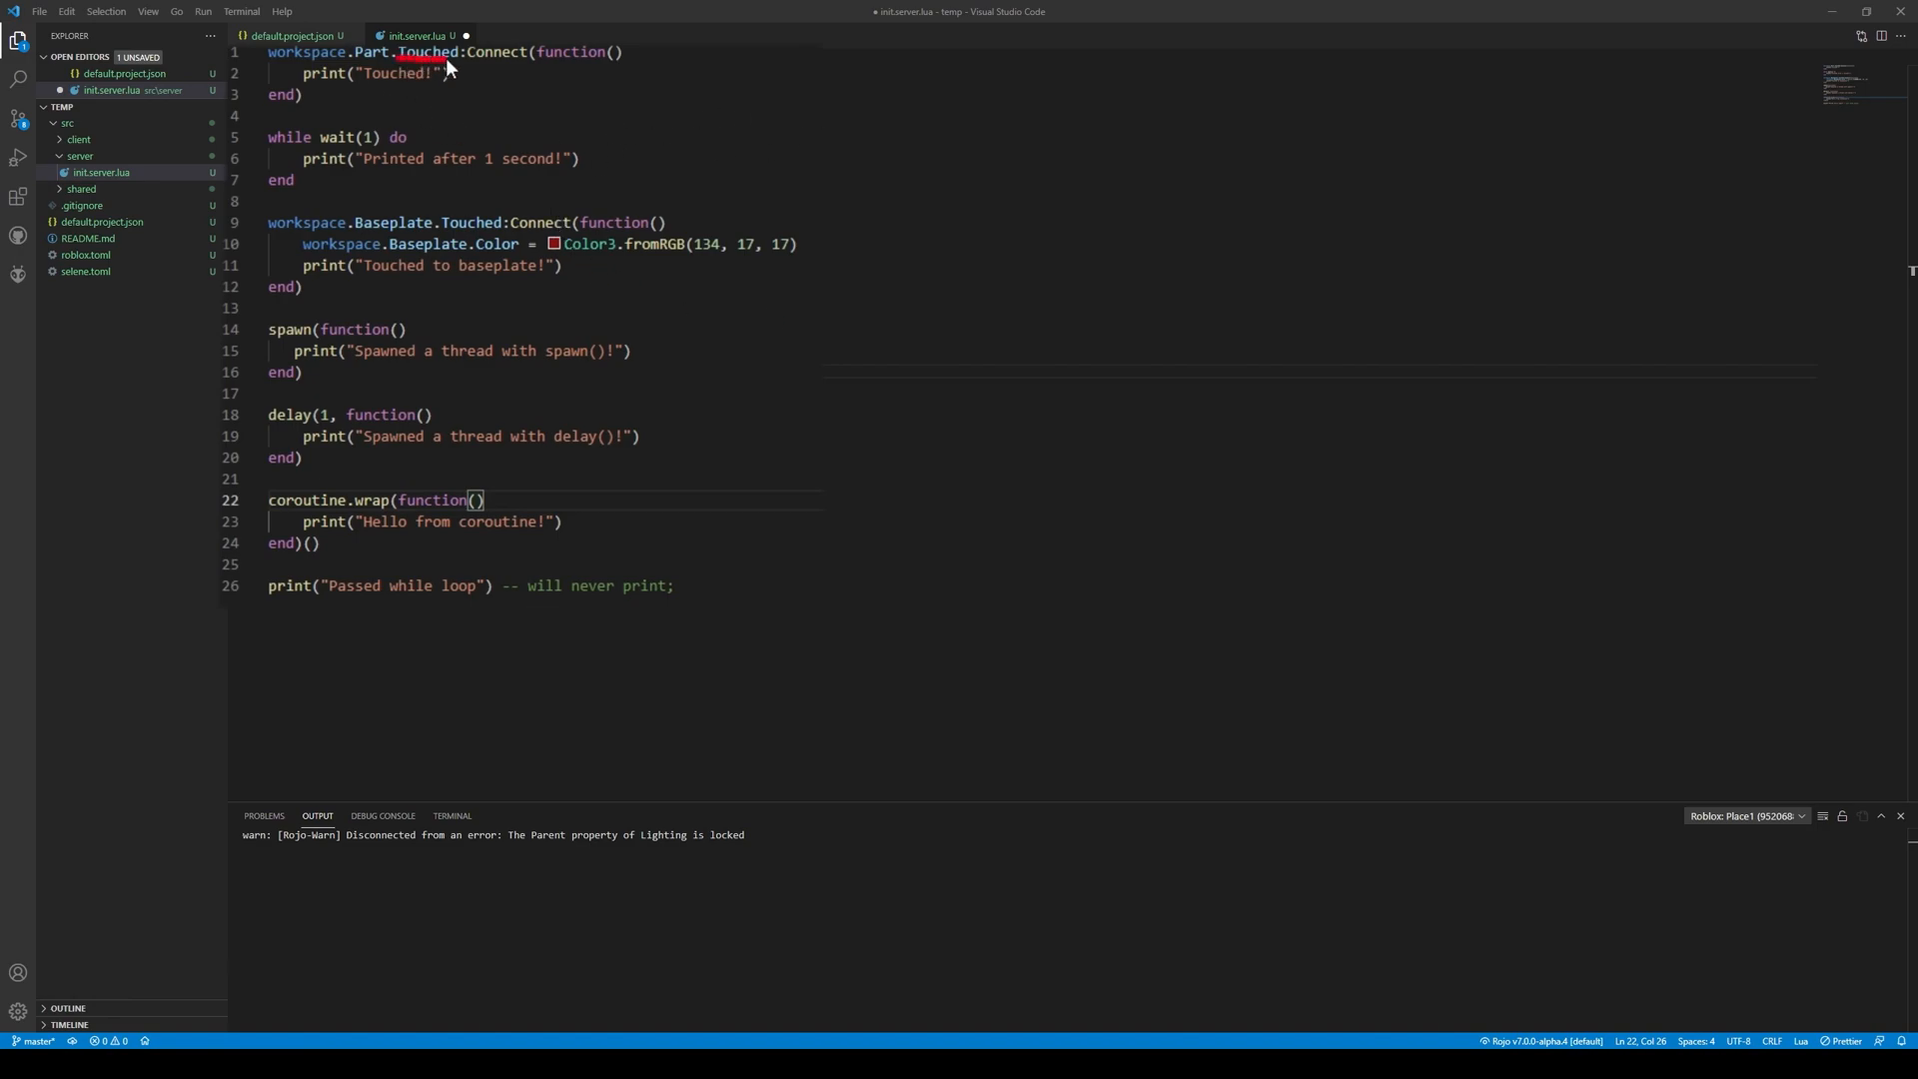
mouse_move(309, 154)
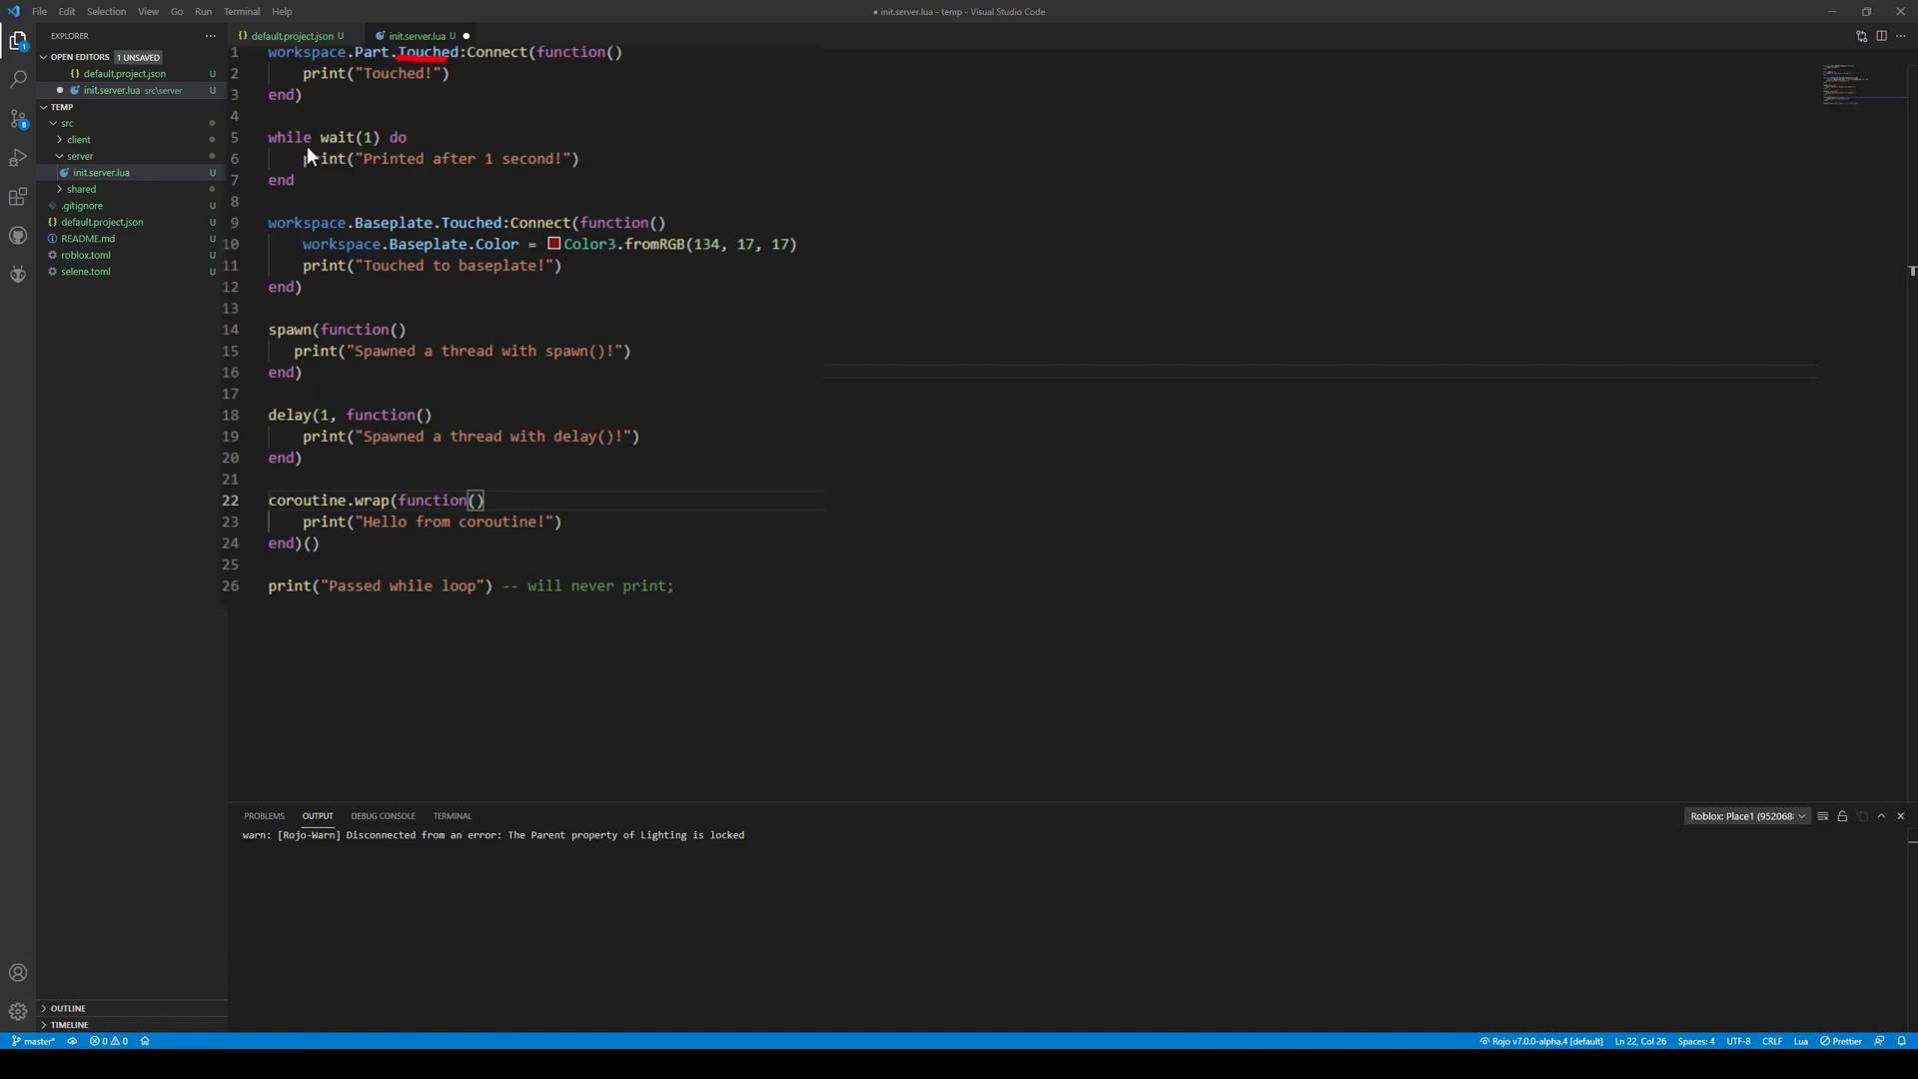
mouse_move(534, 109)
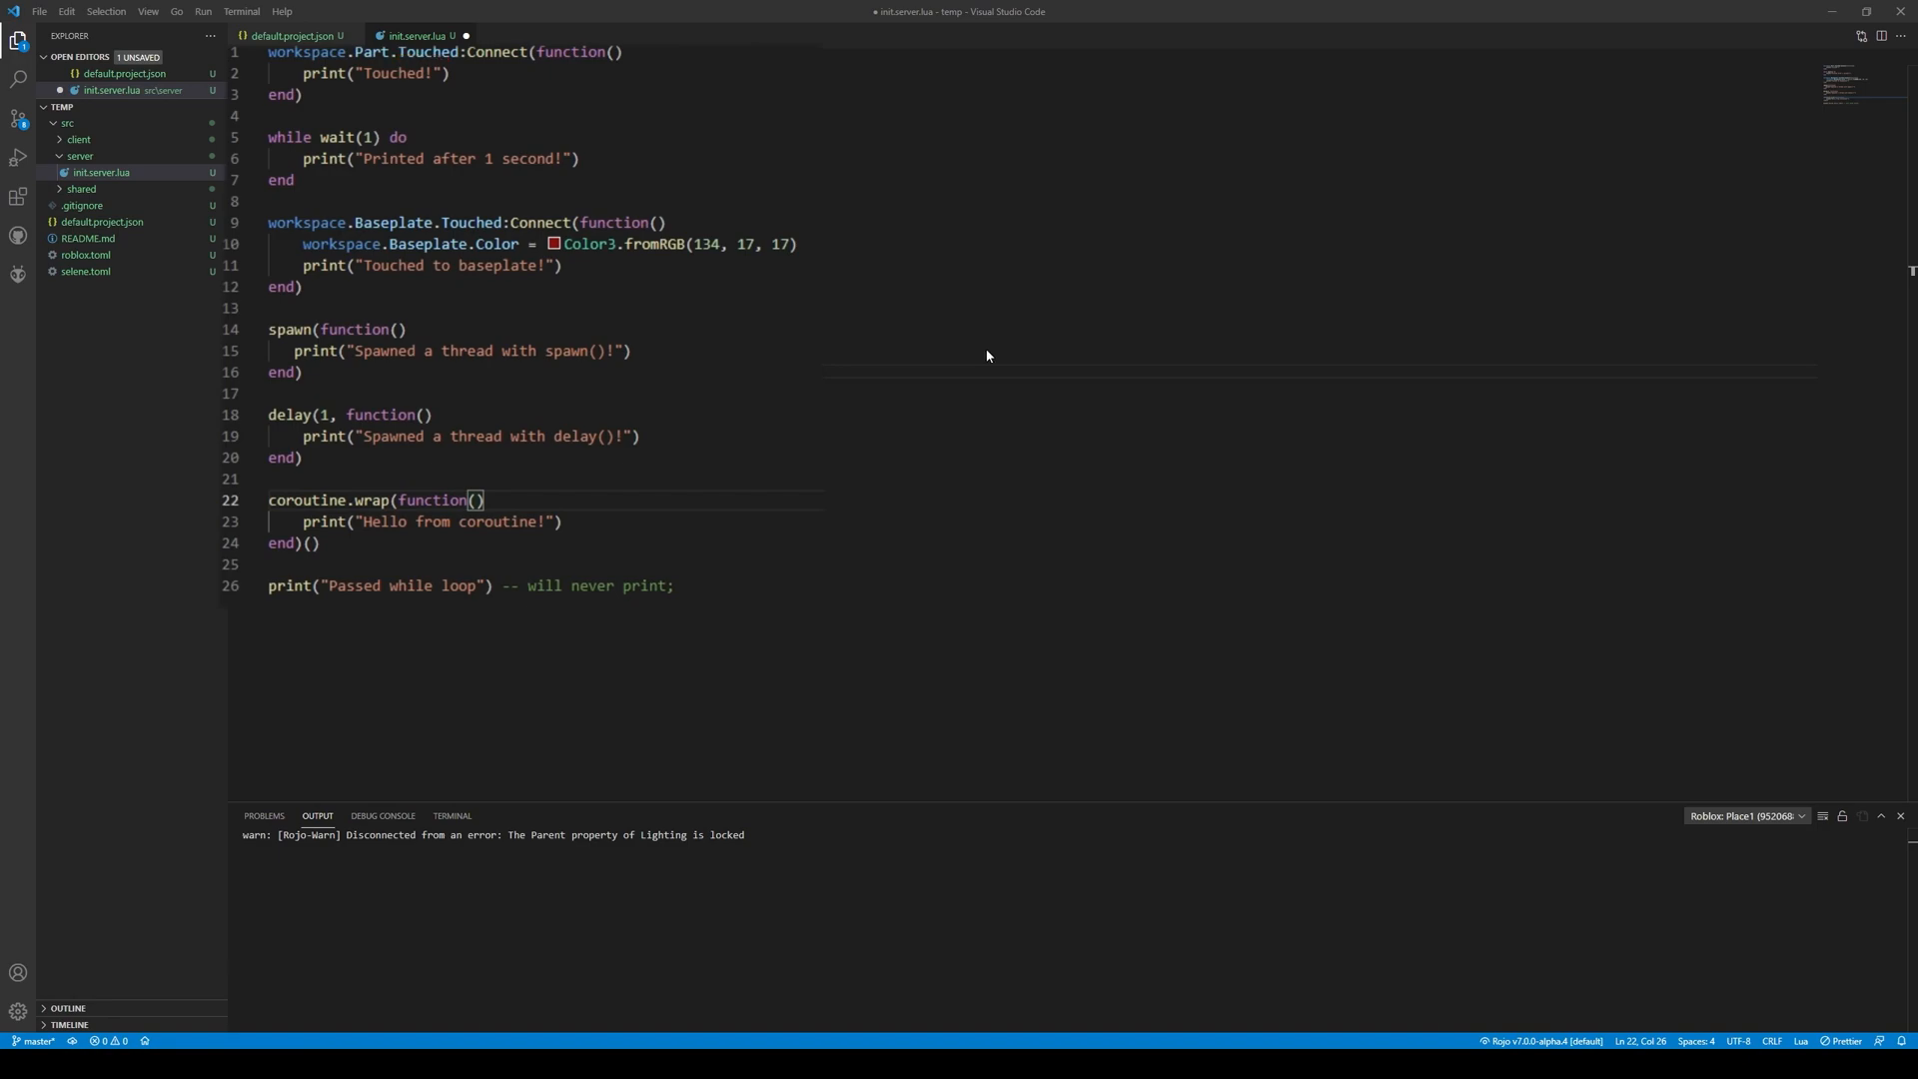
mouse_move(1759, 995)
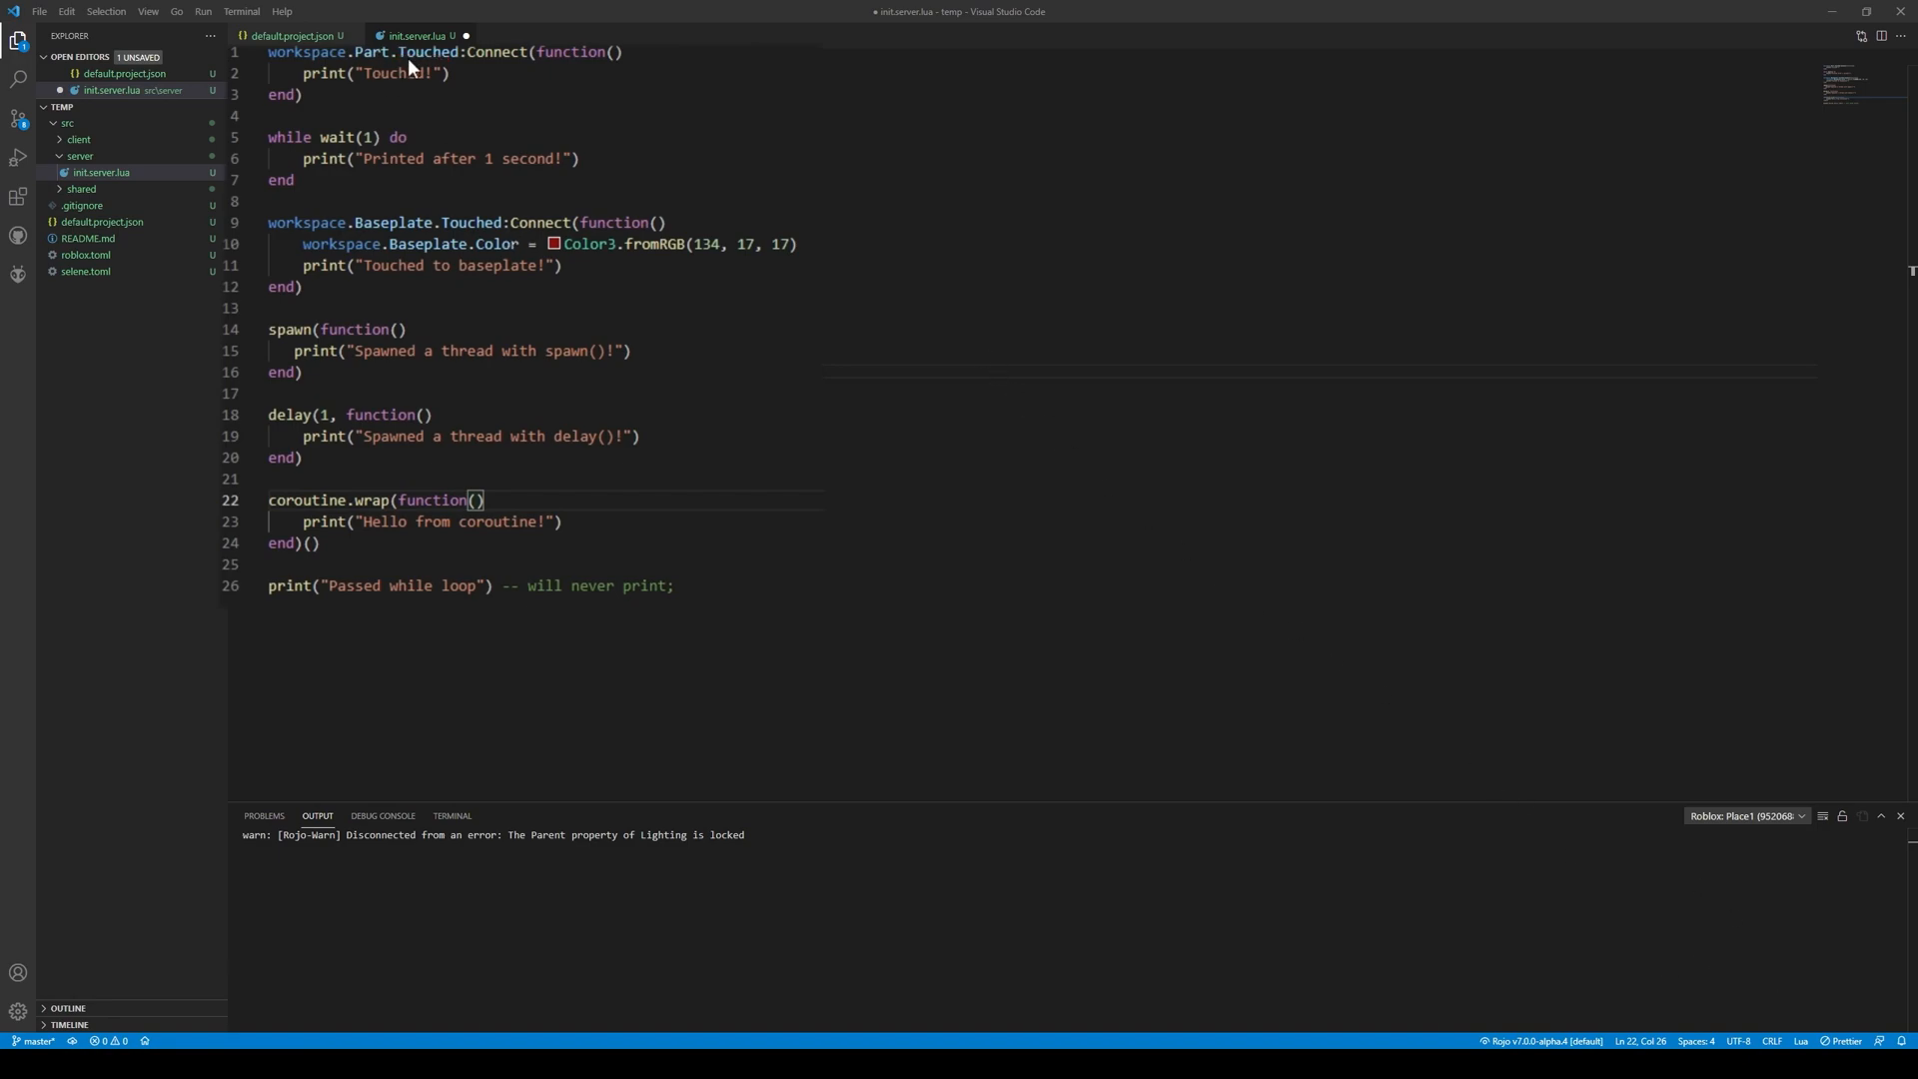
mouse_move(1582, 900)
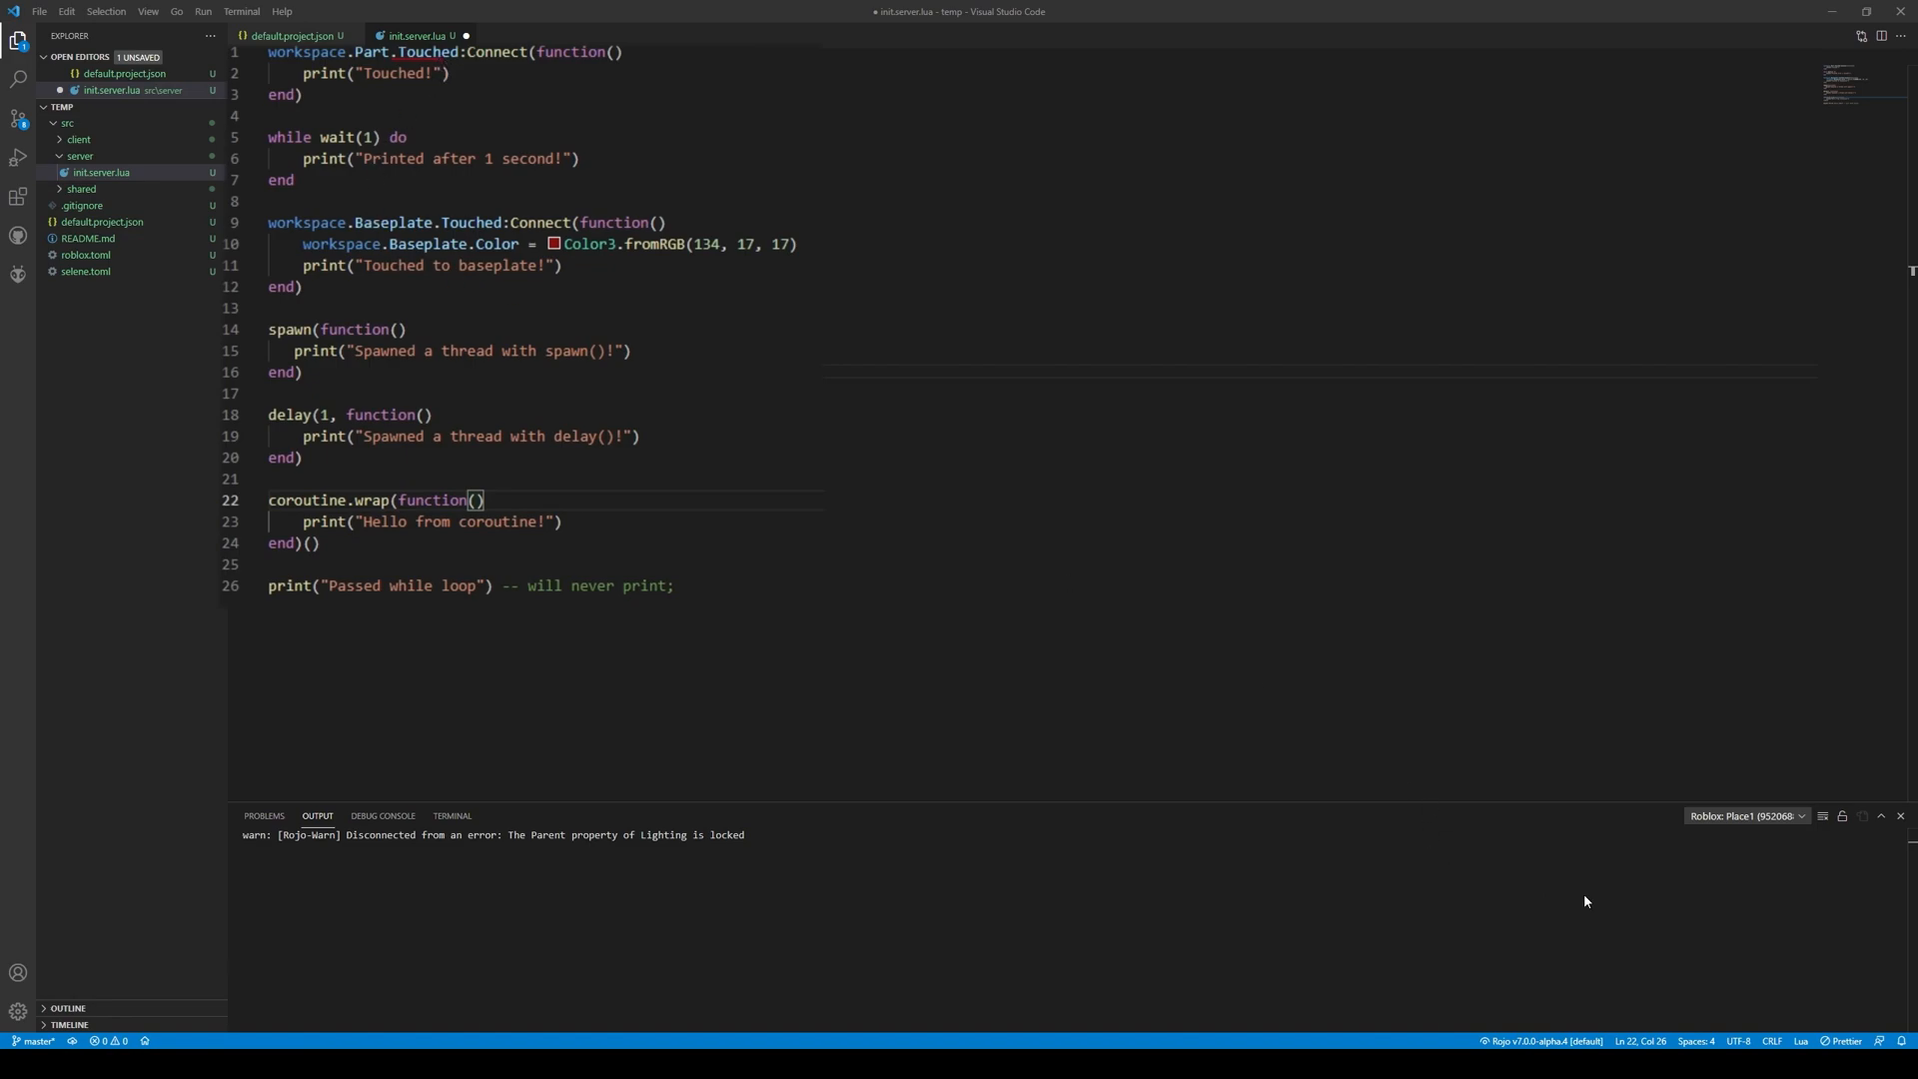
mouse_move(1687, 1023)
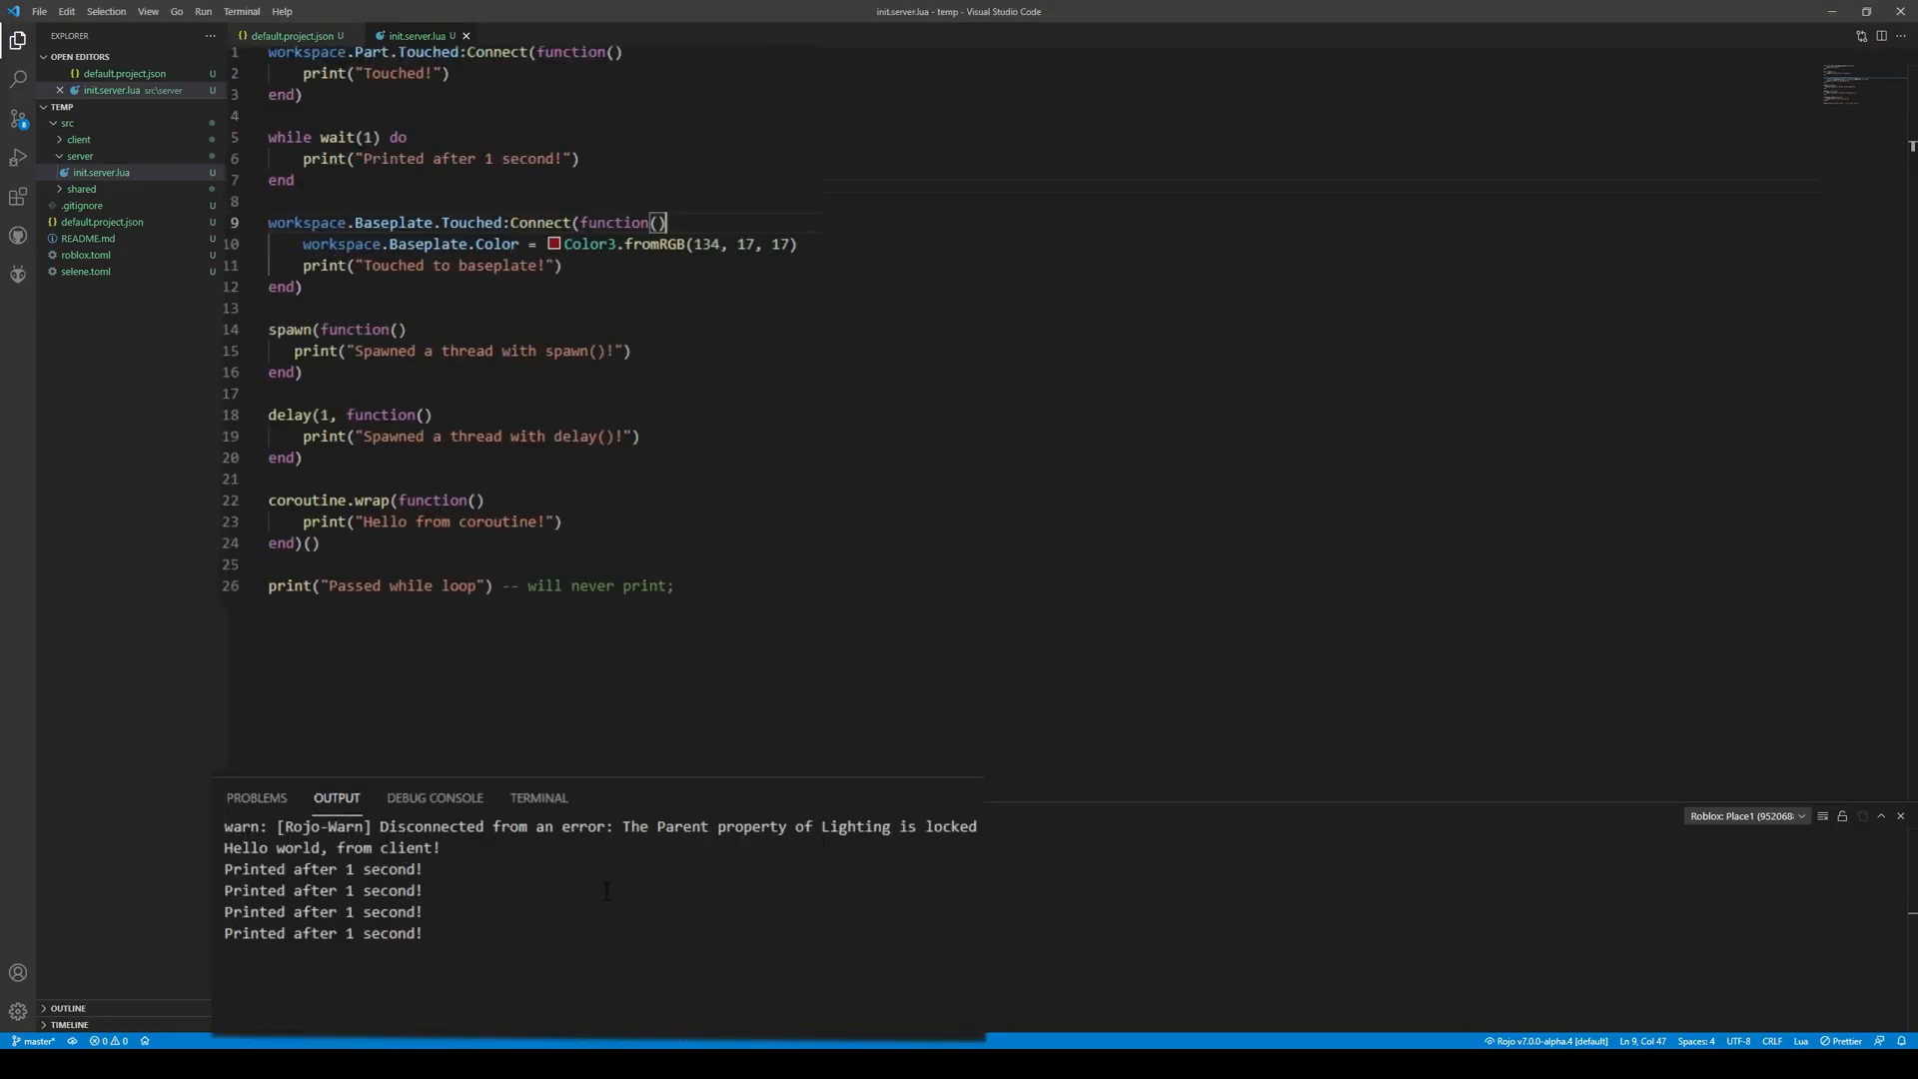
double_click(330, 846)
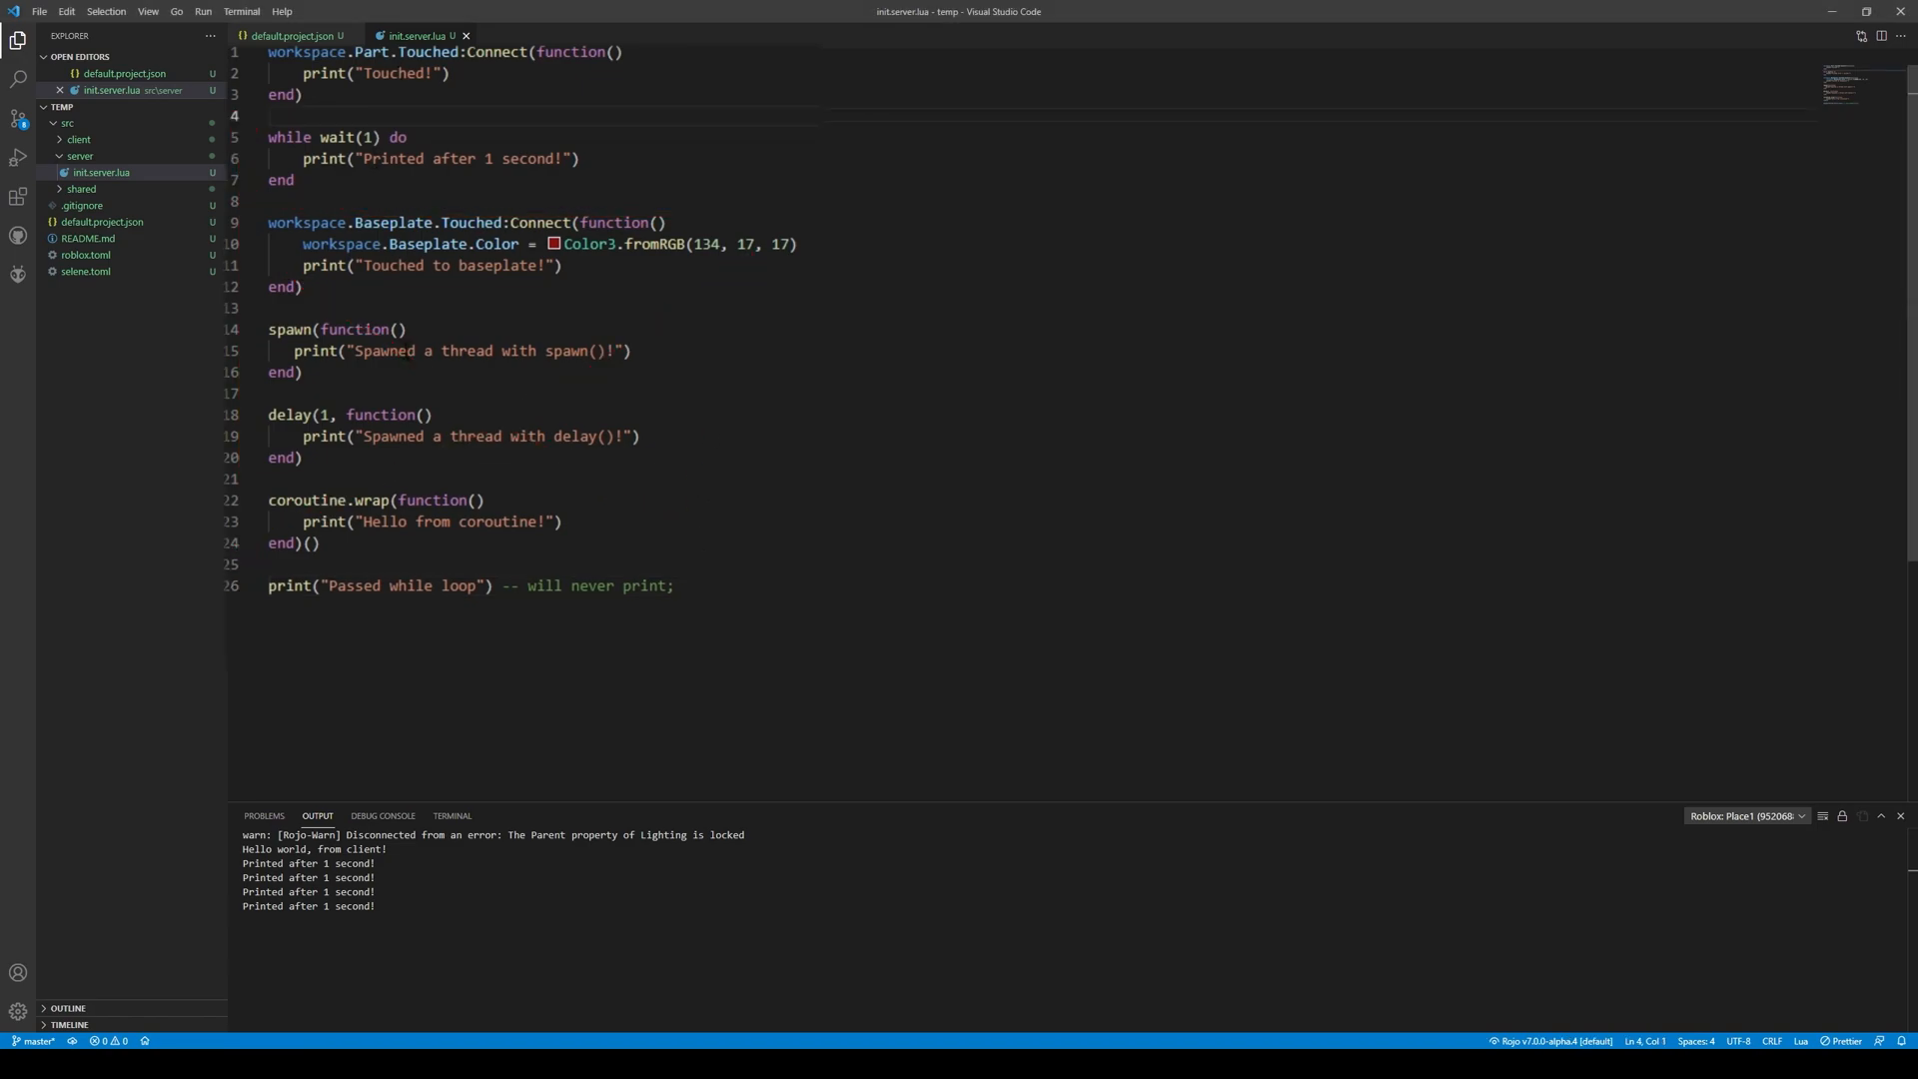
Wrap the while wait(1) loop in an invoked coroutine.wrap(function() ... end)() and save
text(coroutine.wrap(function)
click(540, 180)
text())
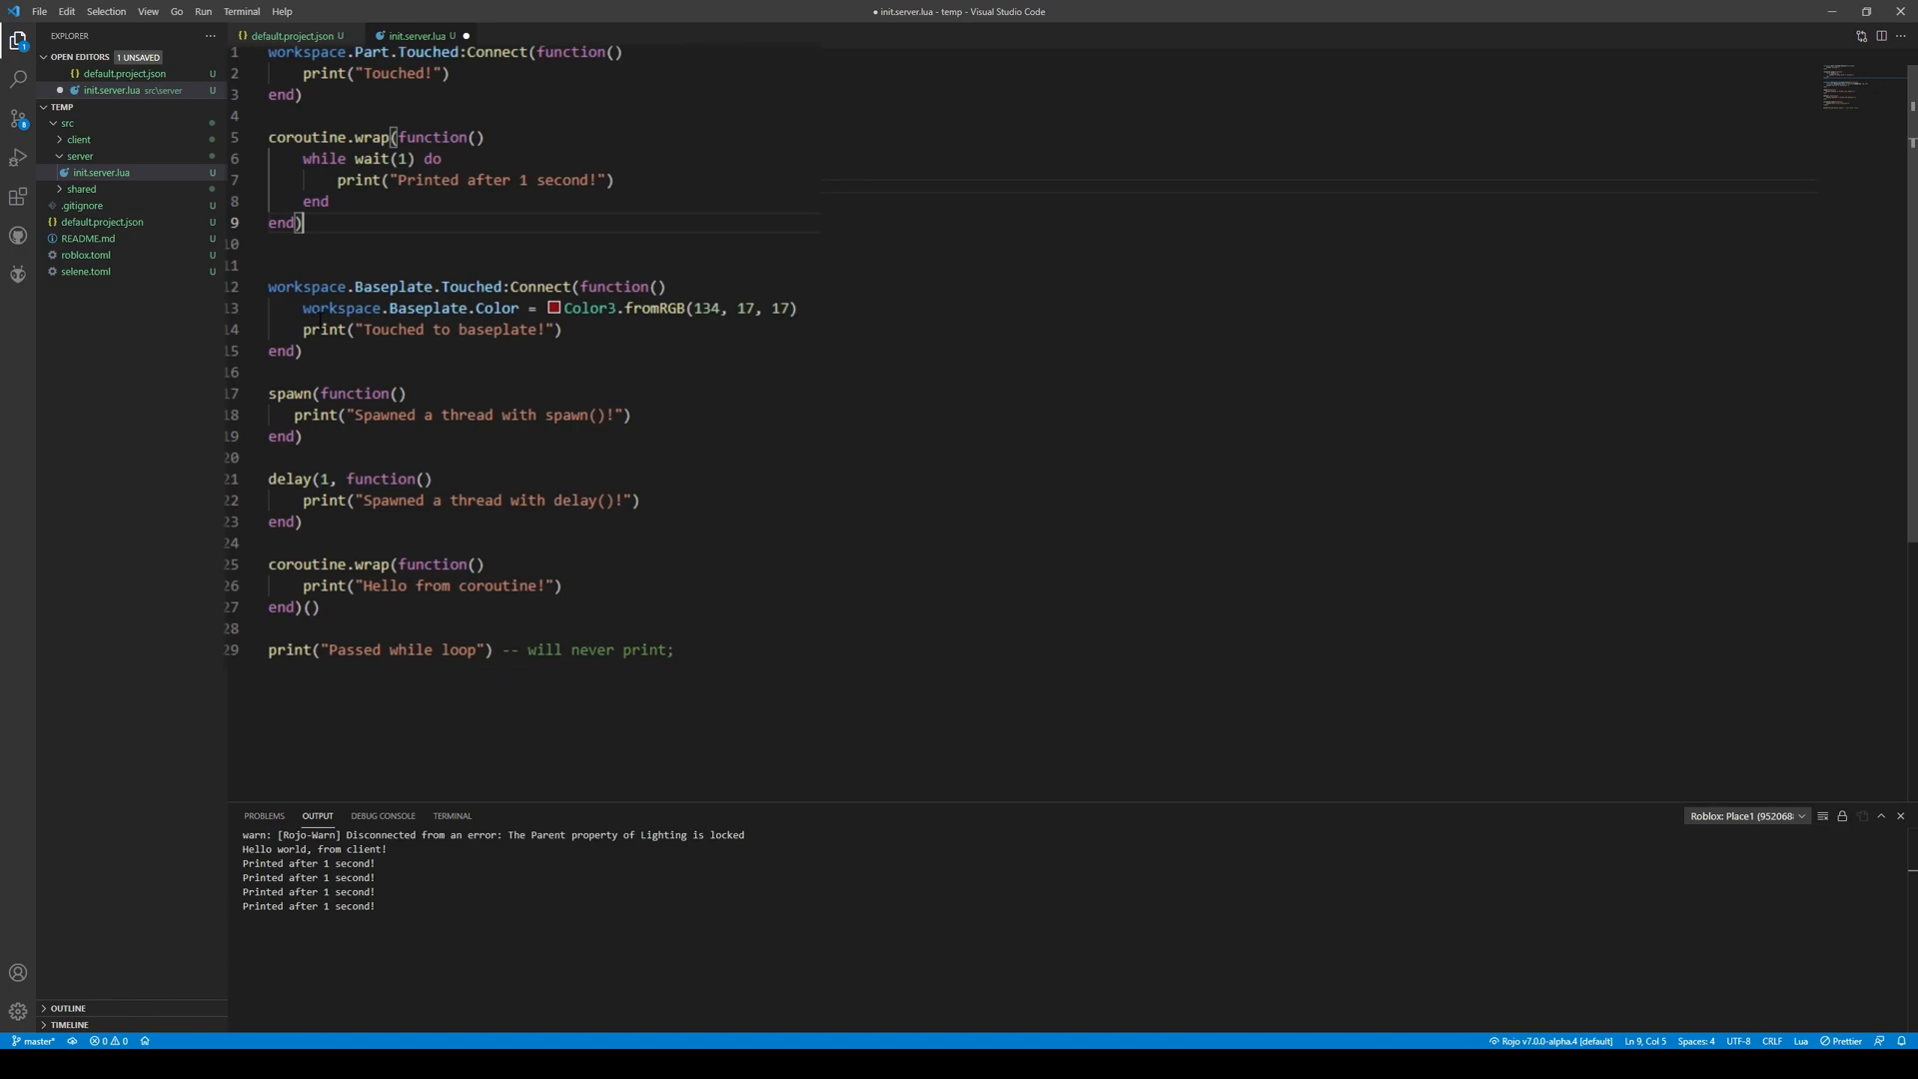
text(())
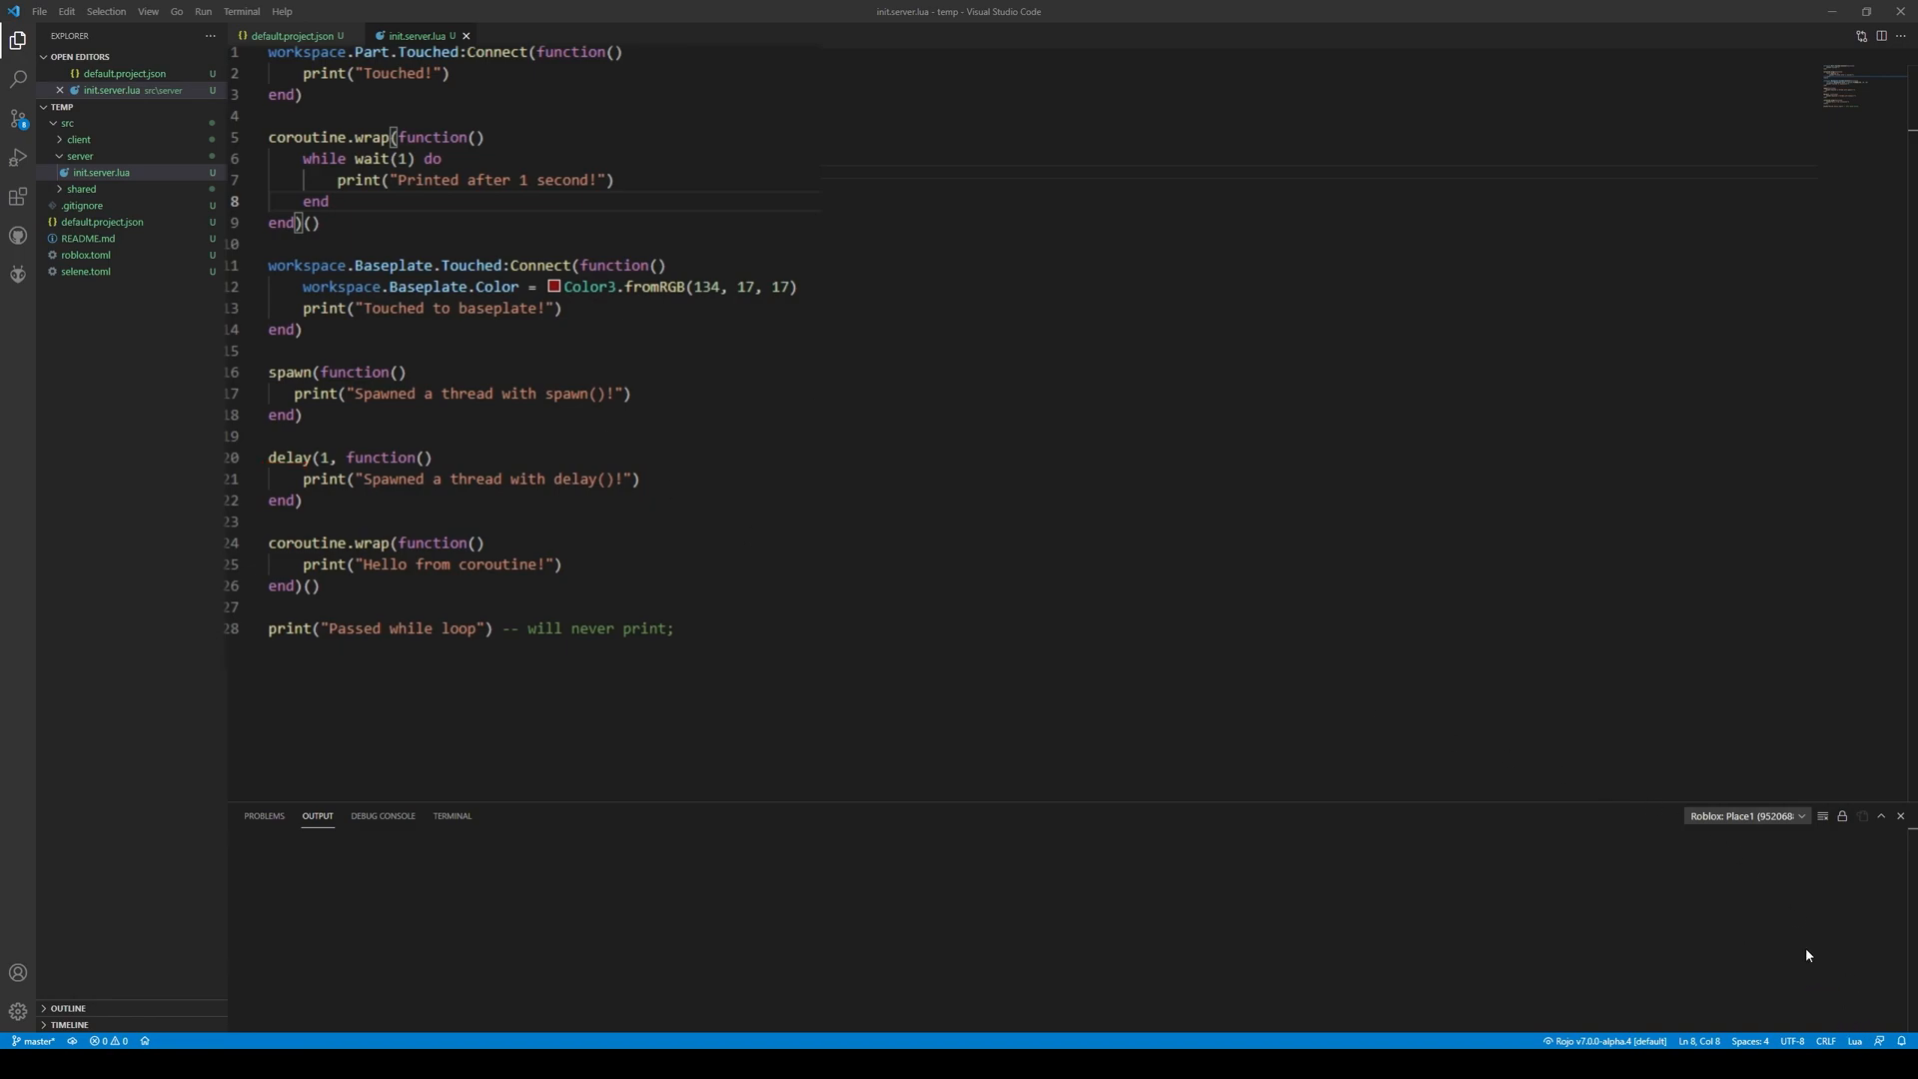
mouse_move(598, 89)
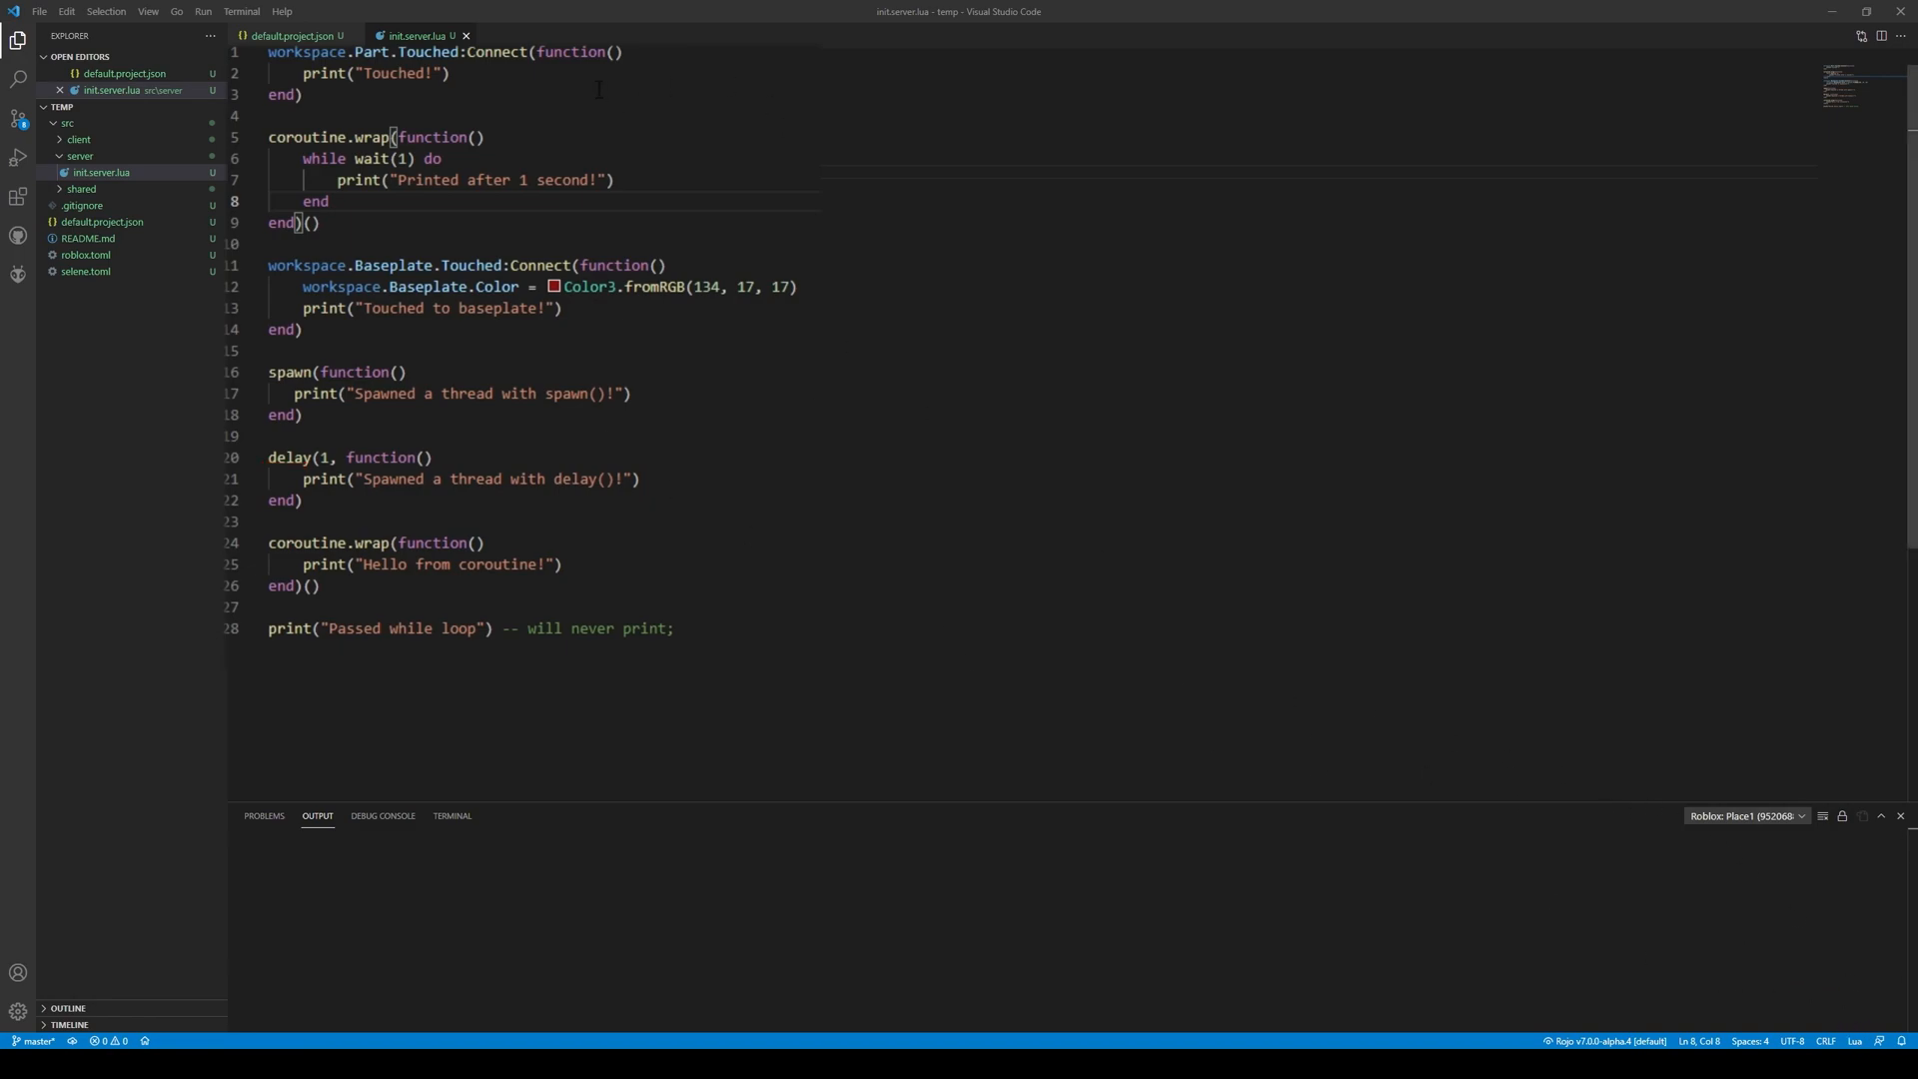
Start replacing the Touched! print on line 2 with workspace.Part1.Color = 5
click(452, 72)
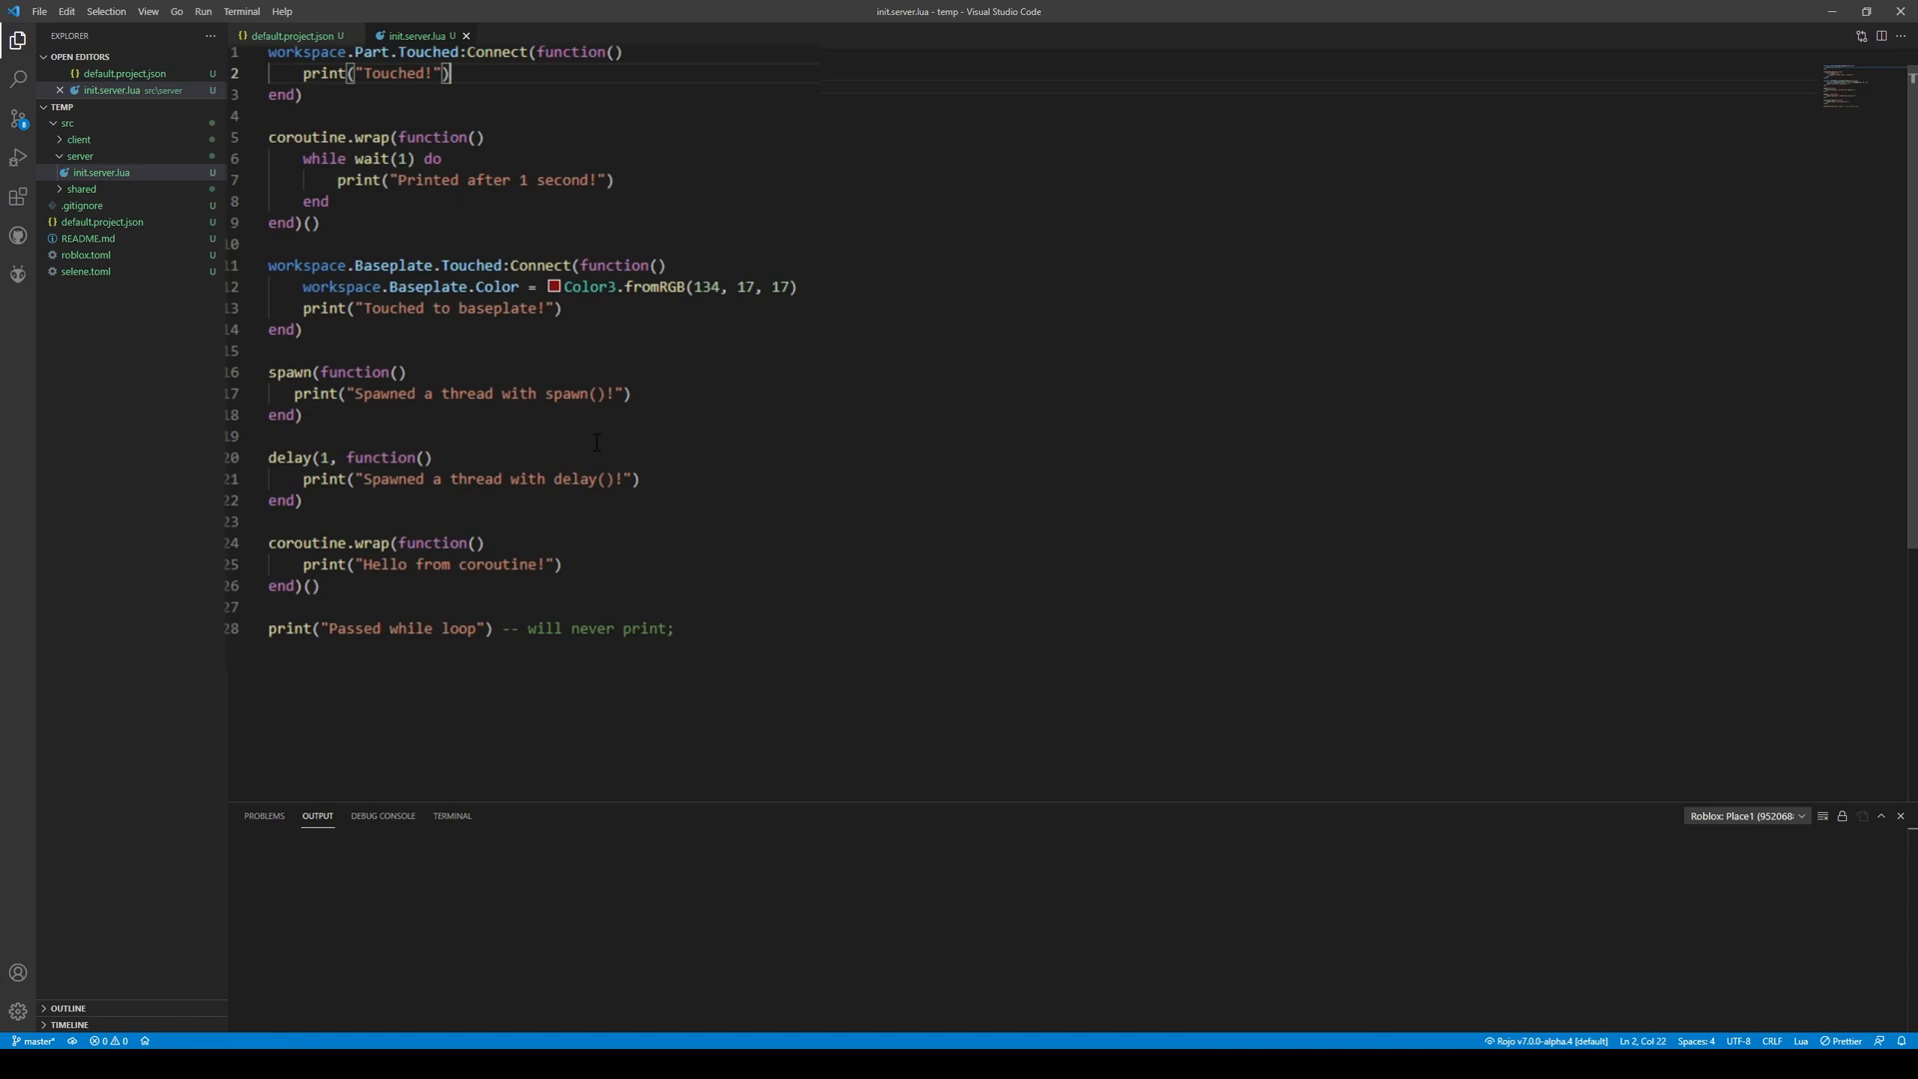
key(Backspace)
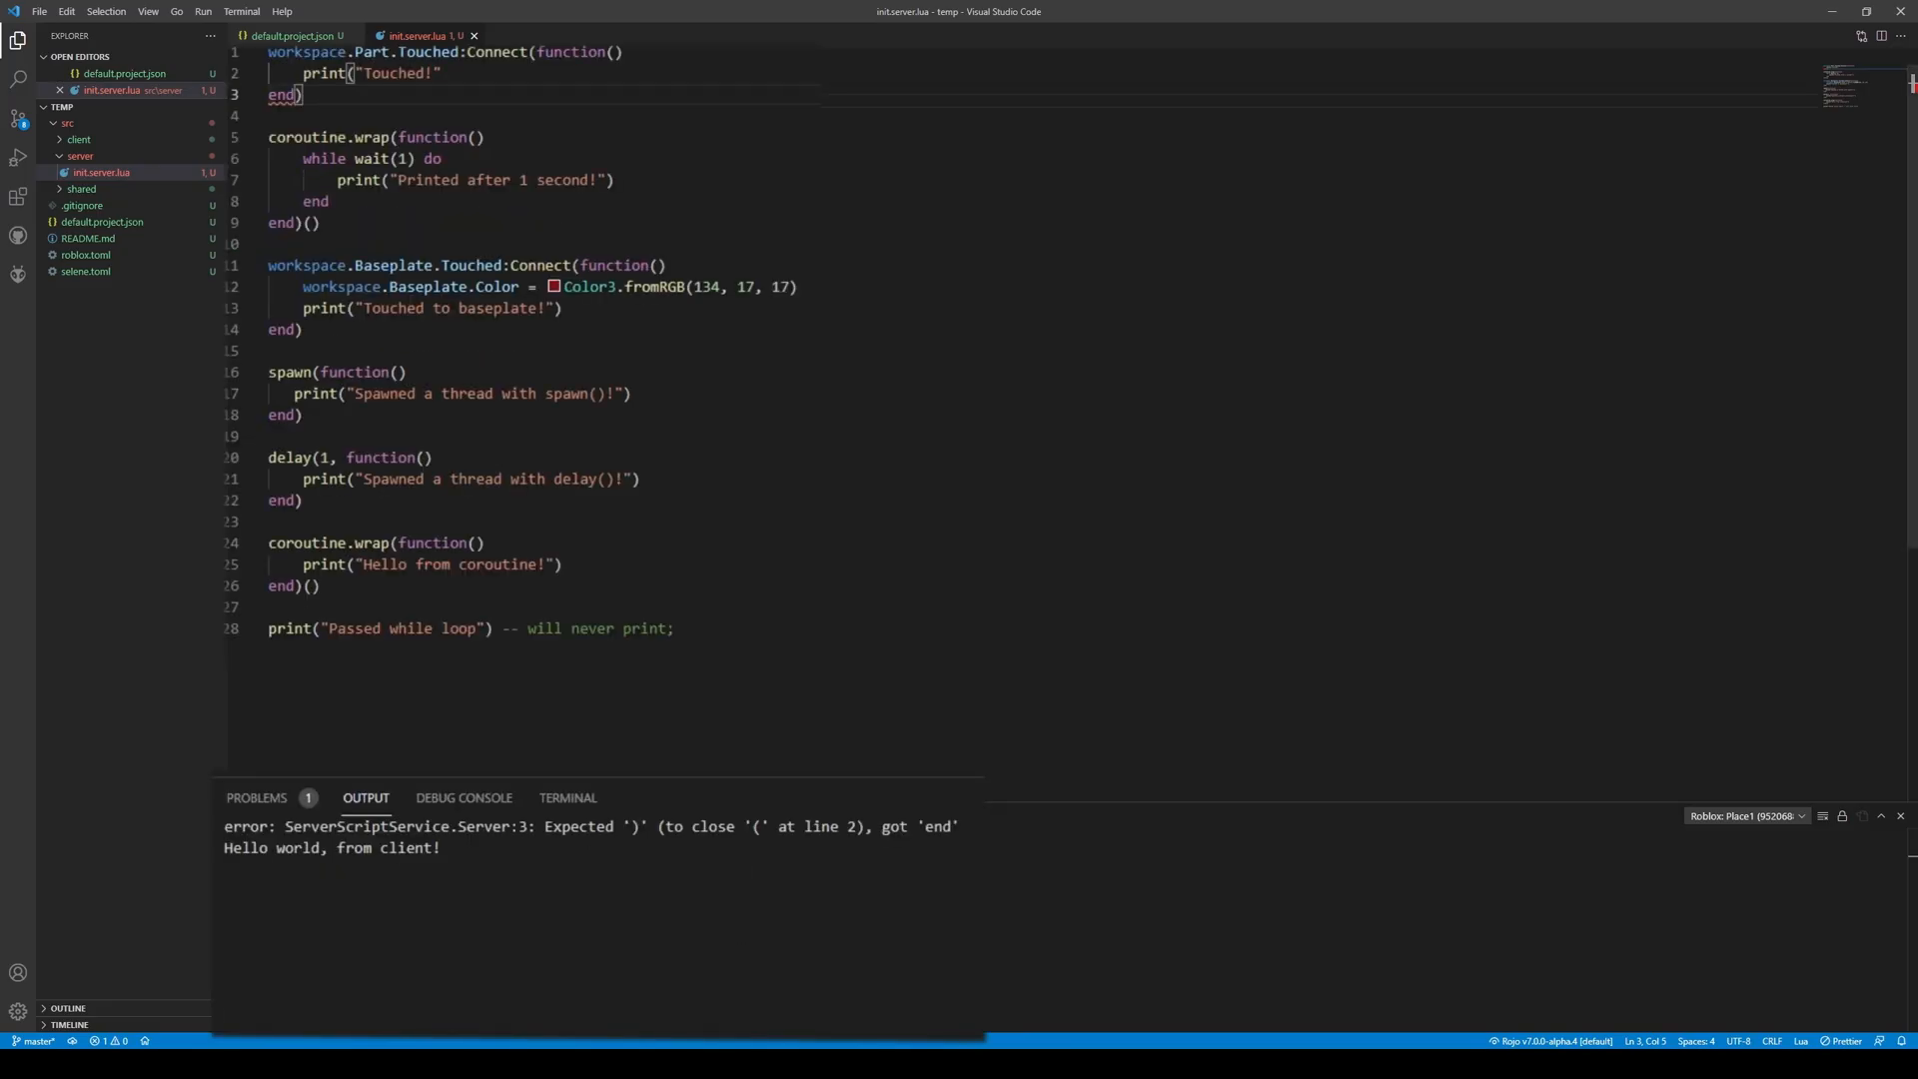
double_click(401, 72)
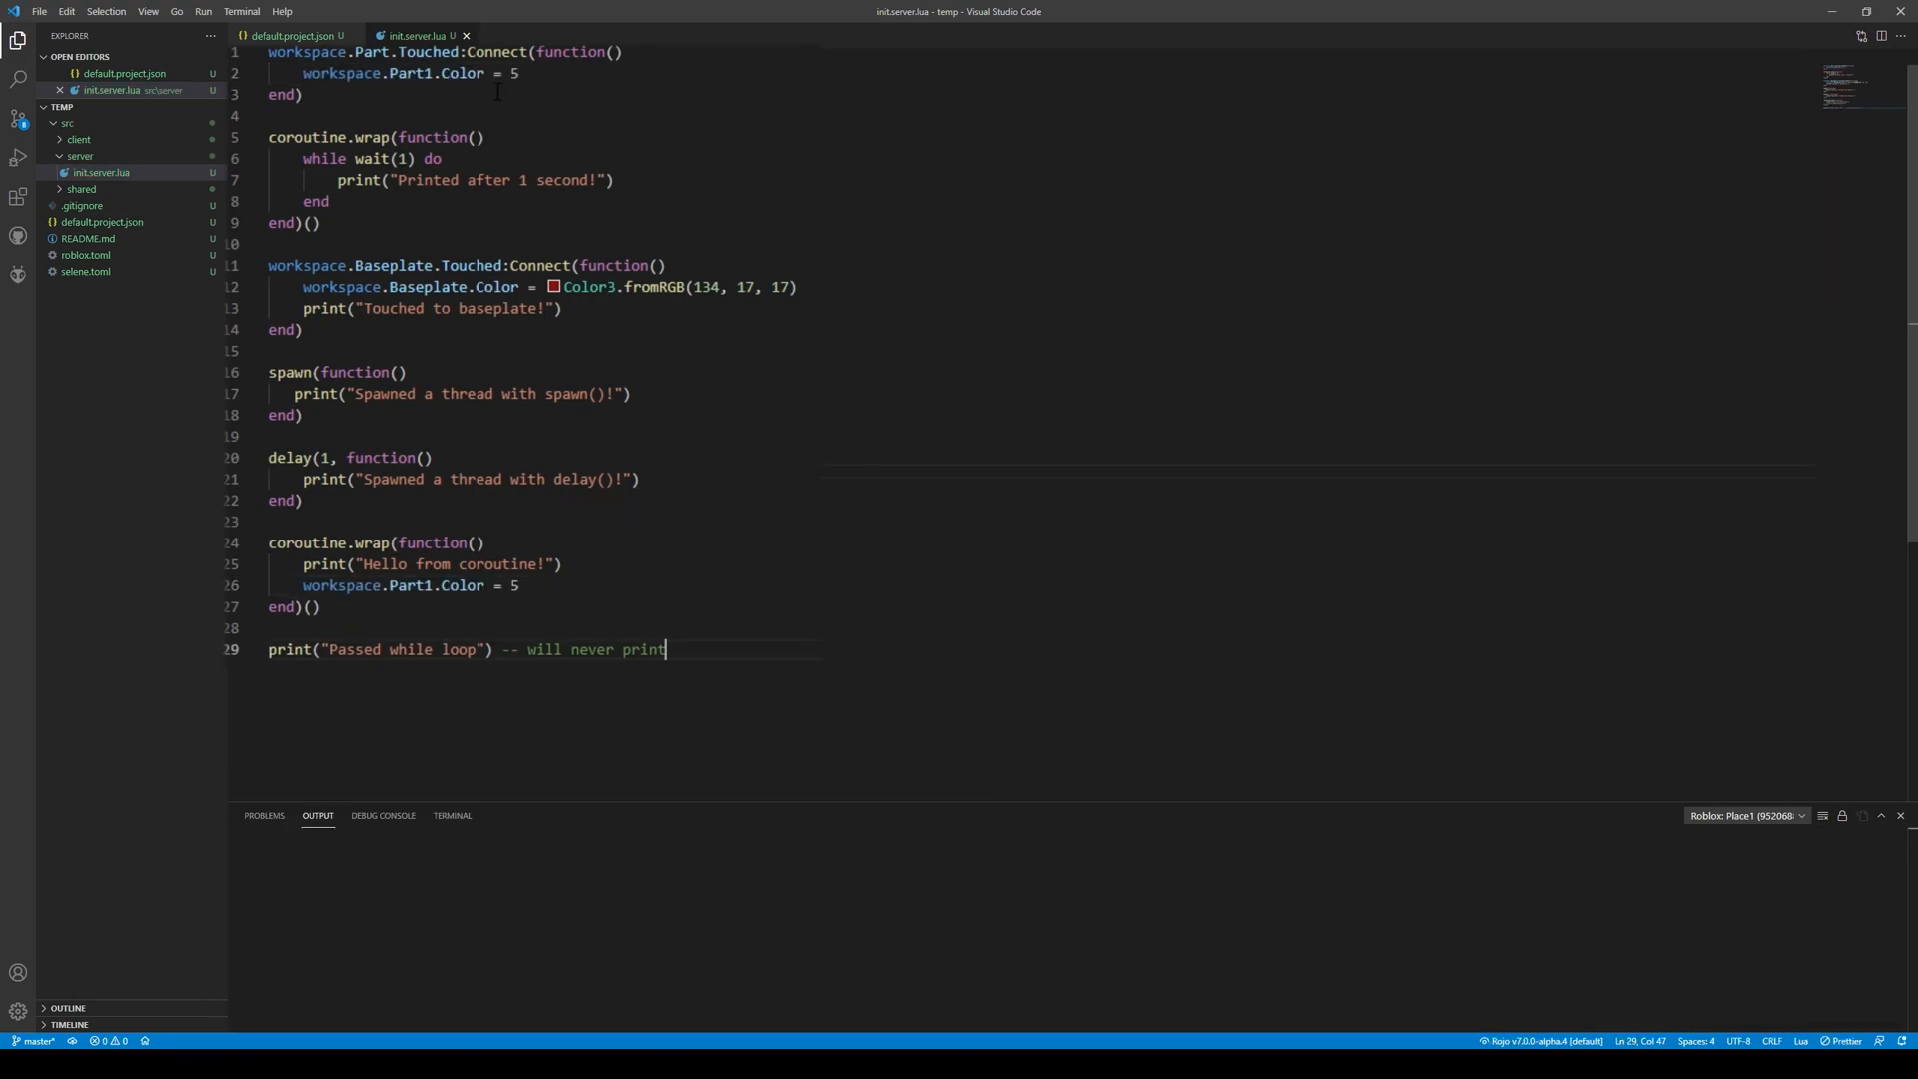
Play-test in Roblox Studio, touch the baseplate, and return to VS Code's output
click(615, 180)
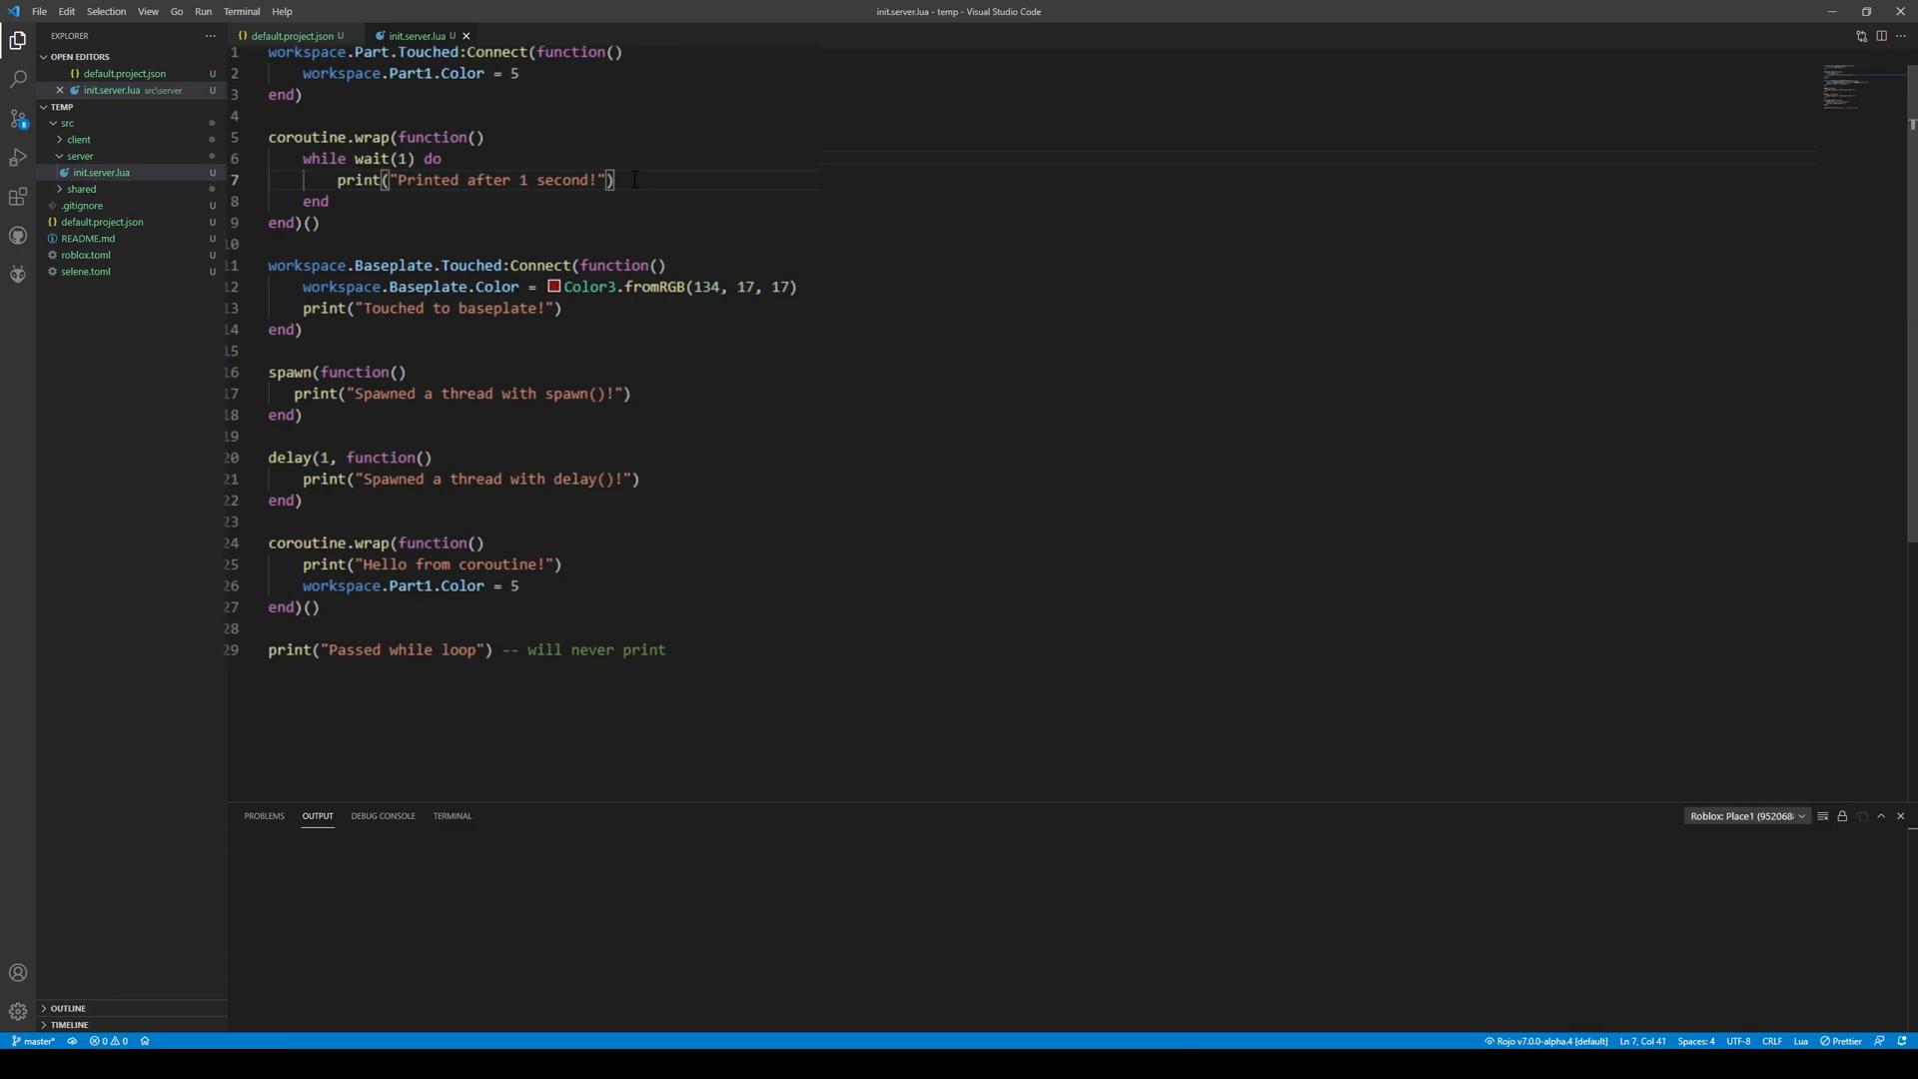
click(314, 221)
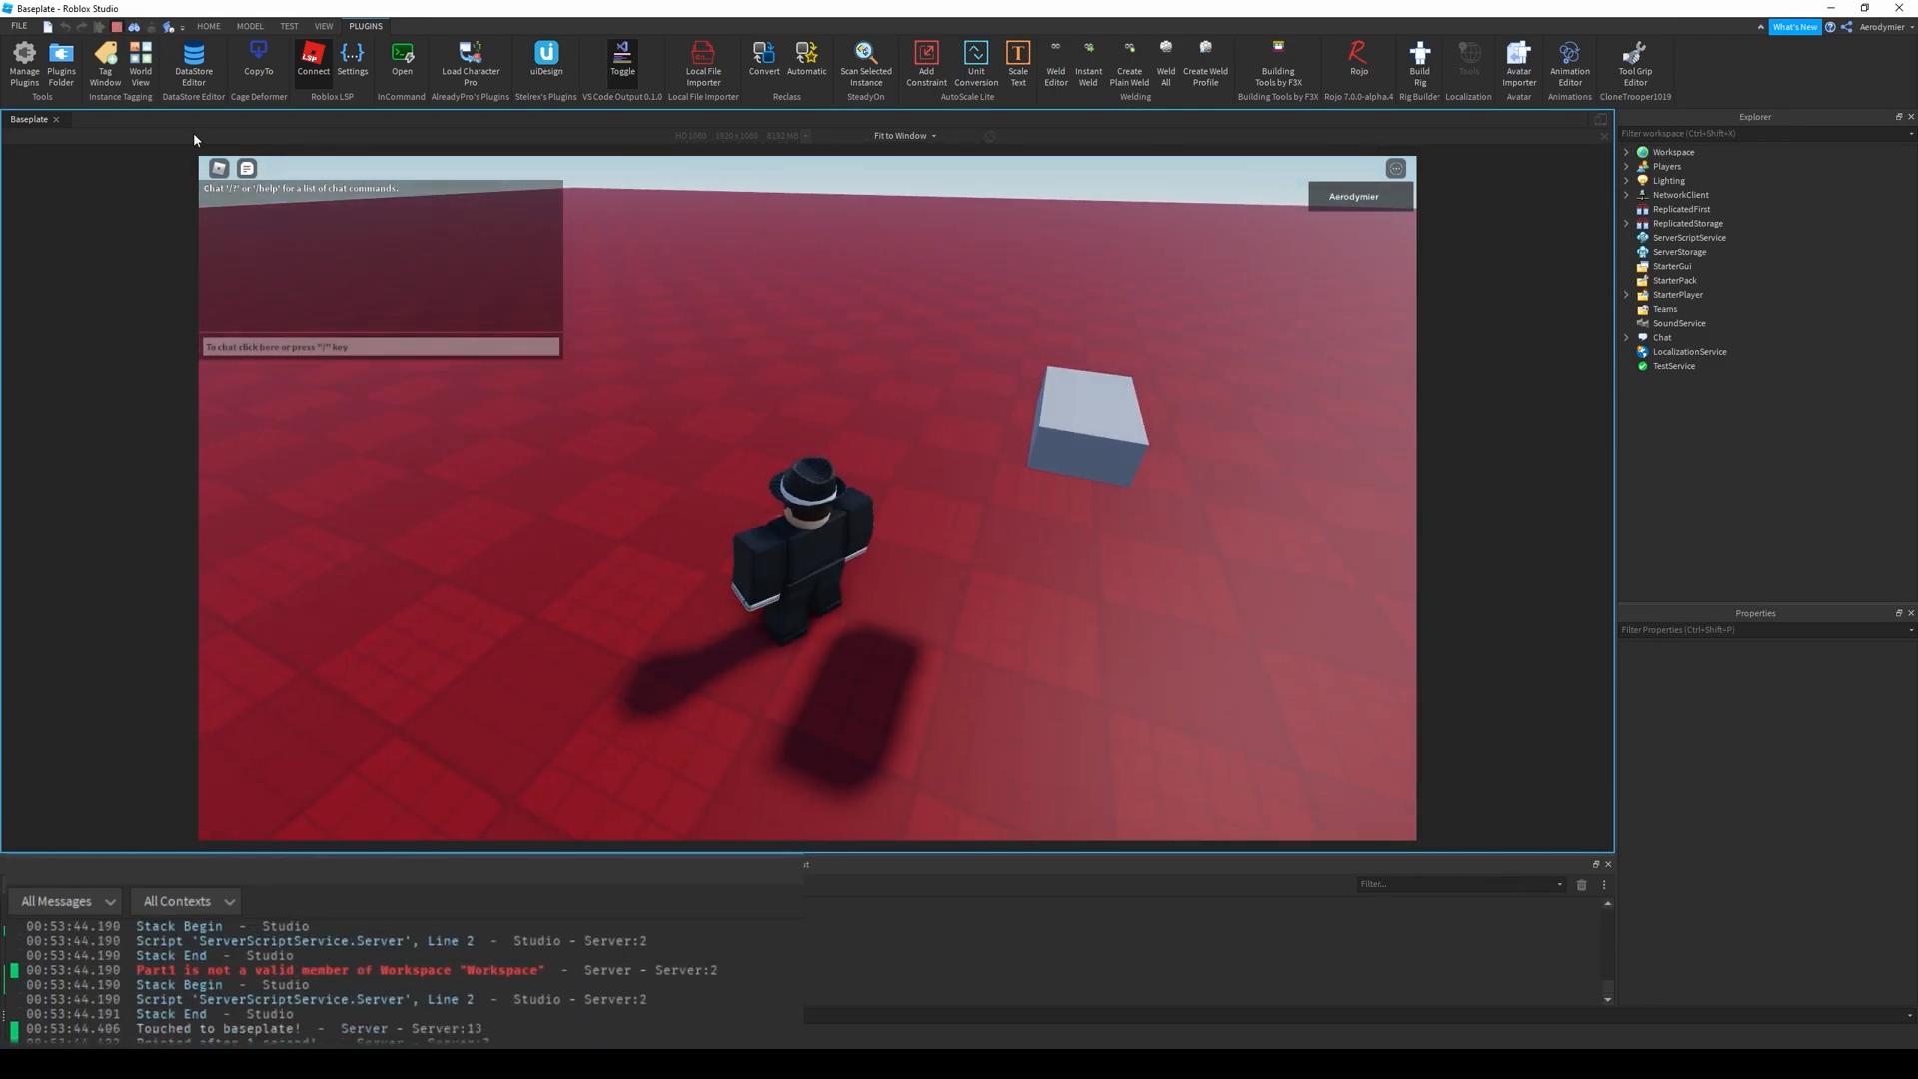
key(alt+tab)
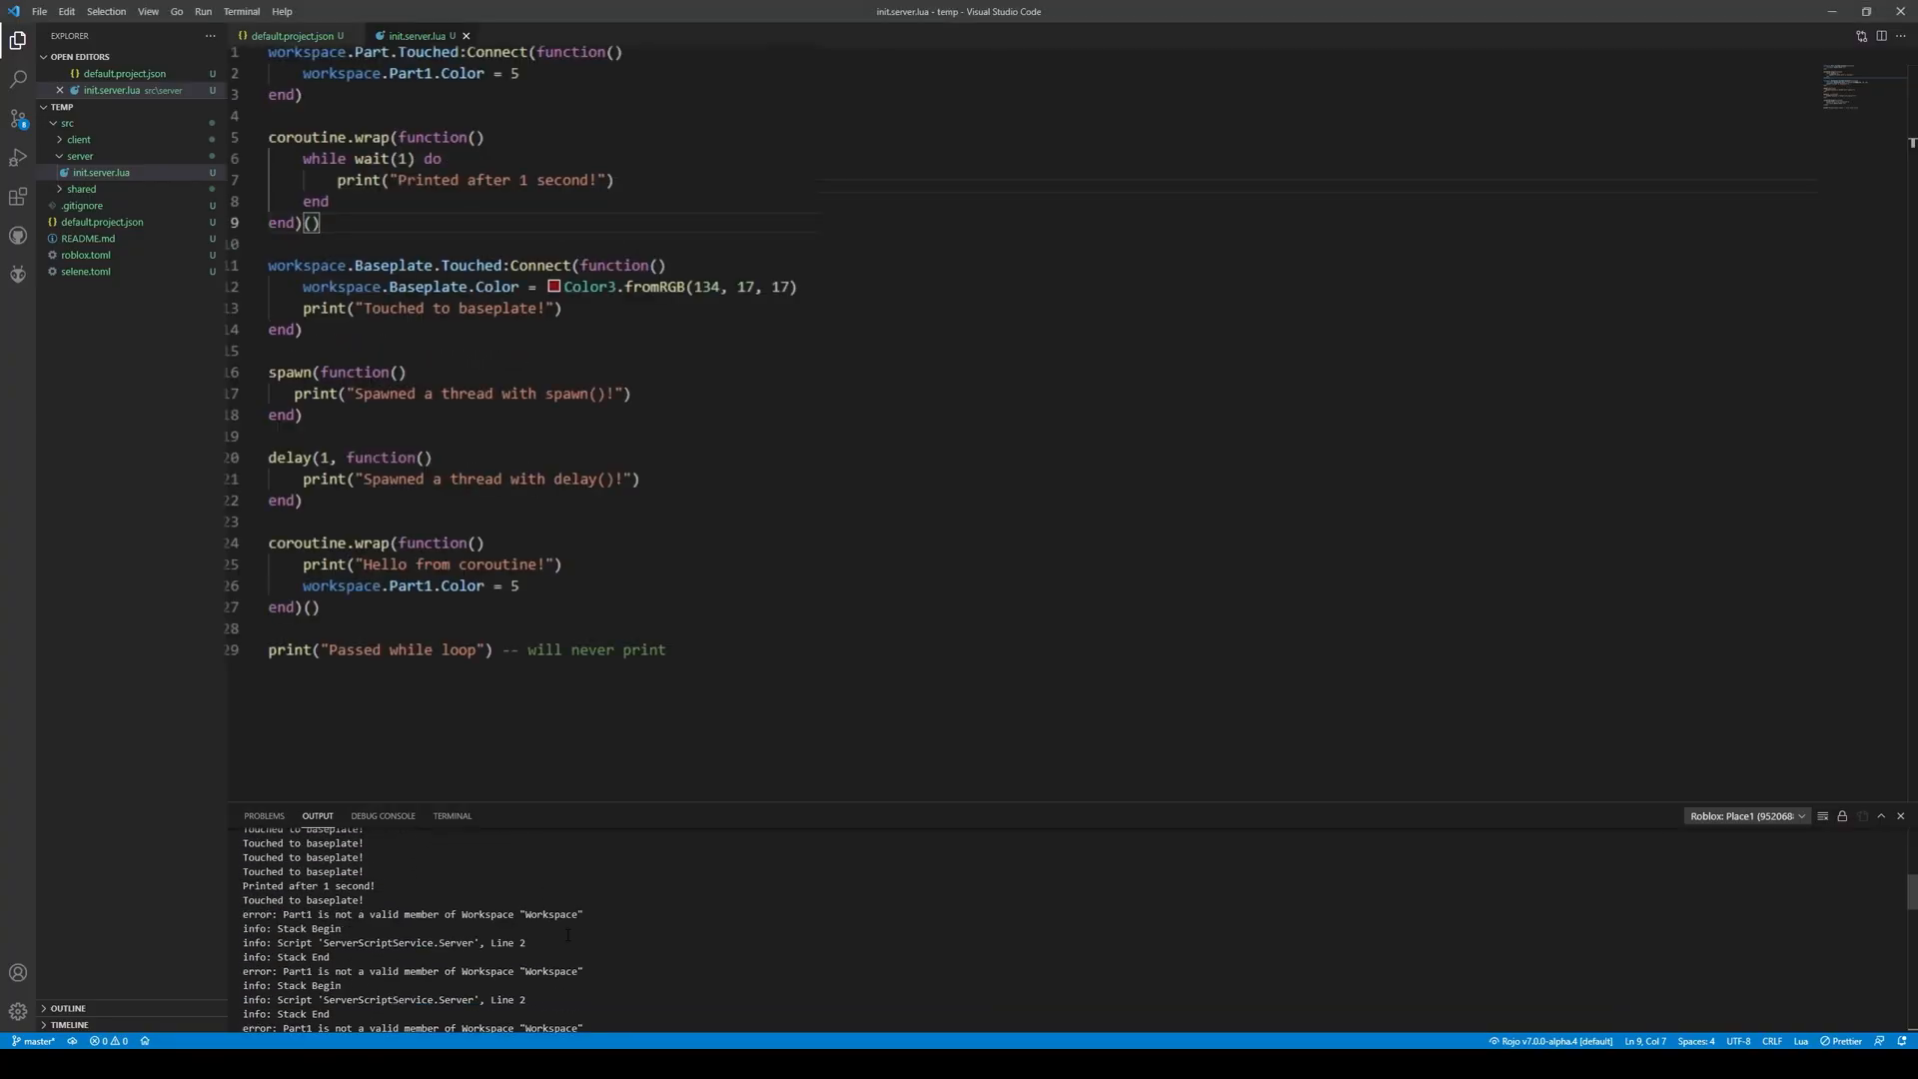